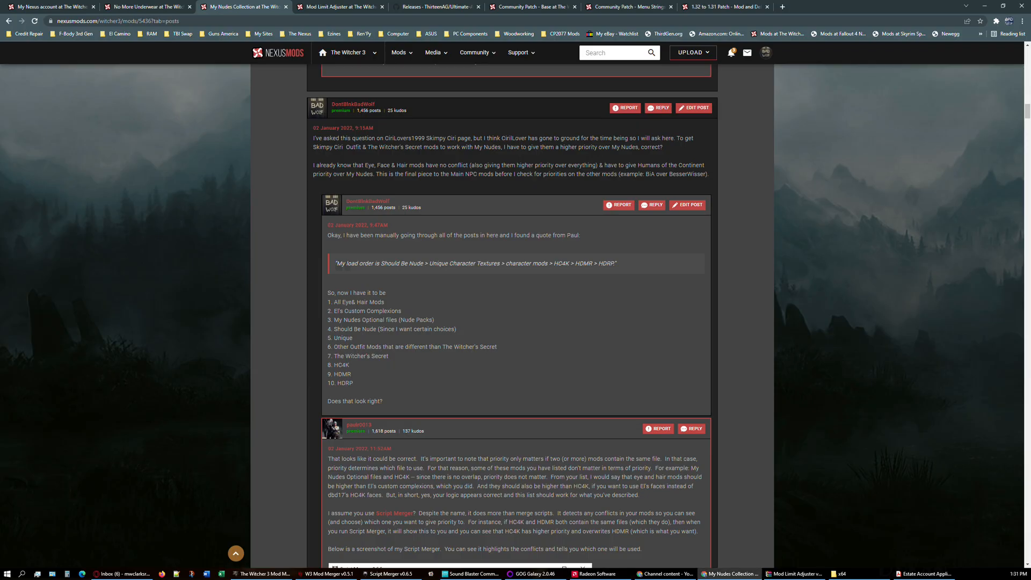
{"action": "mouse_move", "coordinate": [414, 410]}
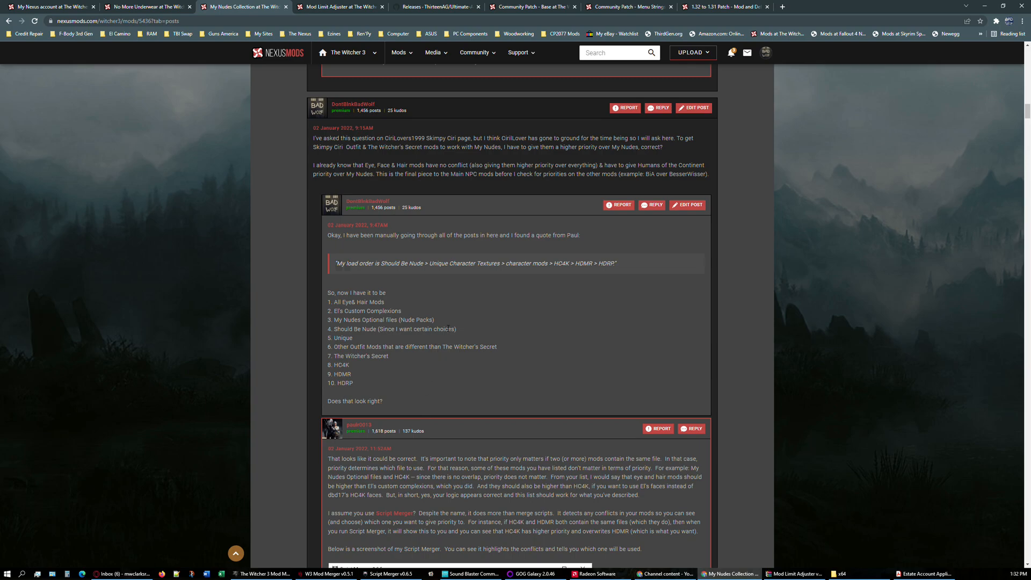
{"action": "mouse_move", "coordinate": [445, 208]}
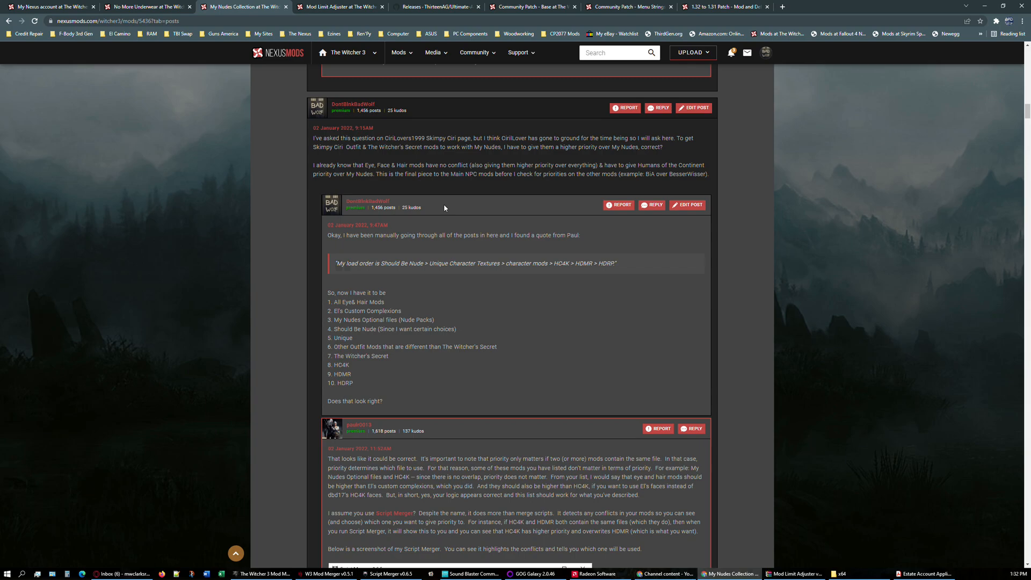
{"action": "mouse_move", "coordinate": [430, 283]}
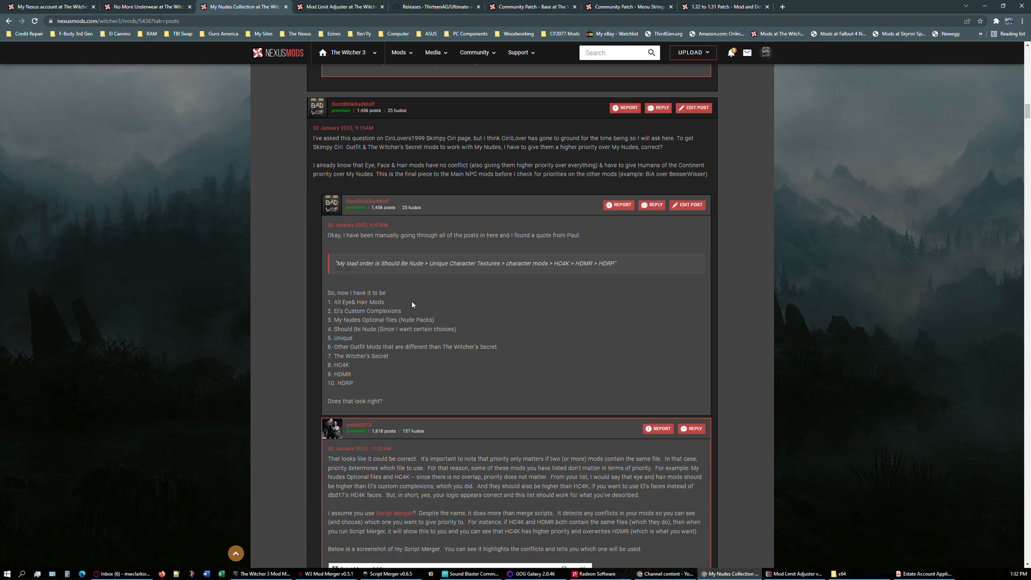
{"action": "mouse_move", "coordinate": [412, 311]}
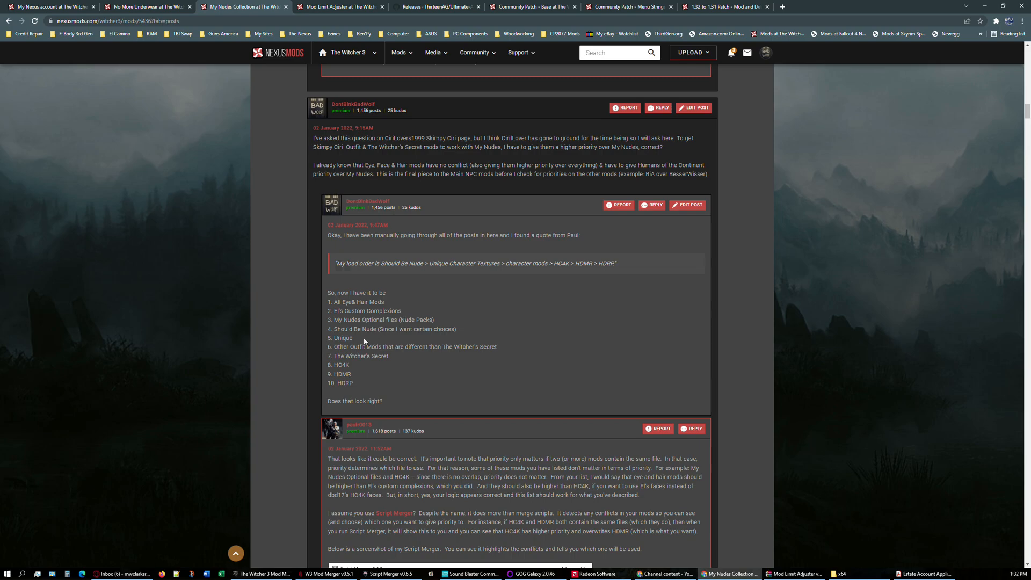
{"action": "mouse_move", "coordinate": [355, 338]}
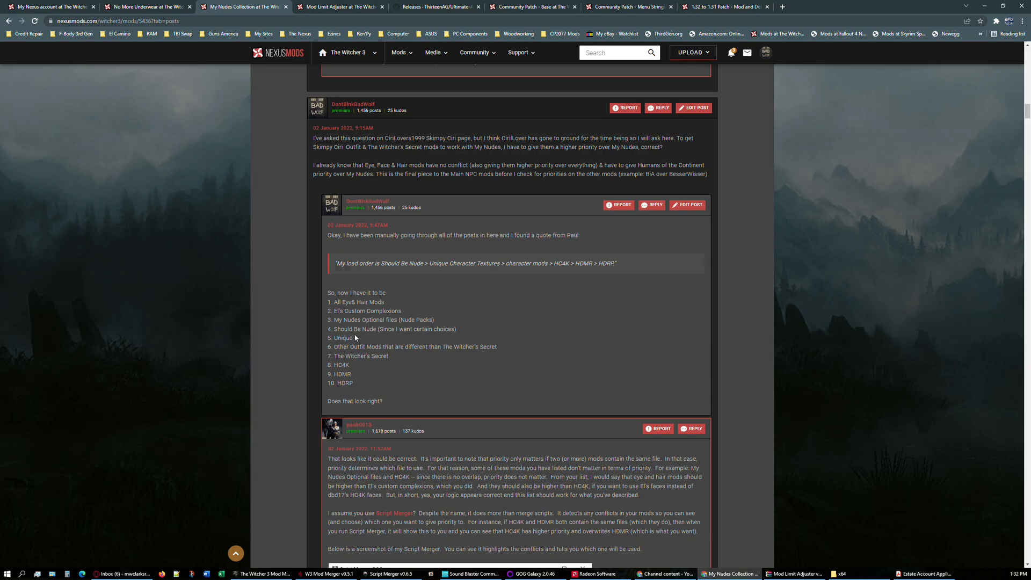
{"action": "mouse_move", "coordinate": [387, 346]}
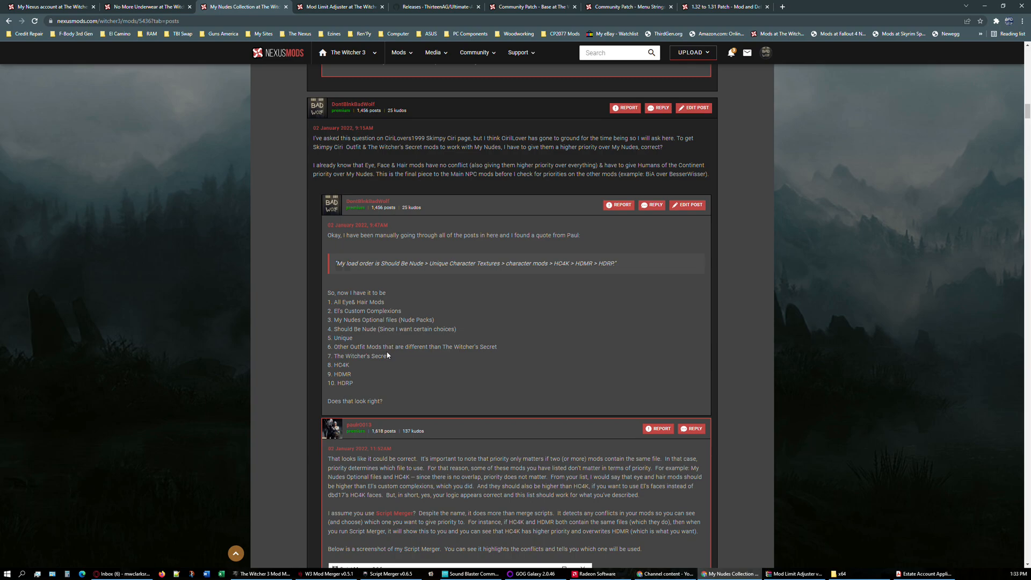
{"action": "mouse_move", "coordinate": [387, 355]}
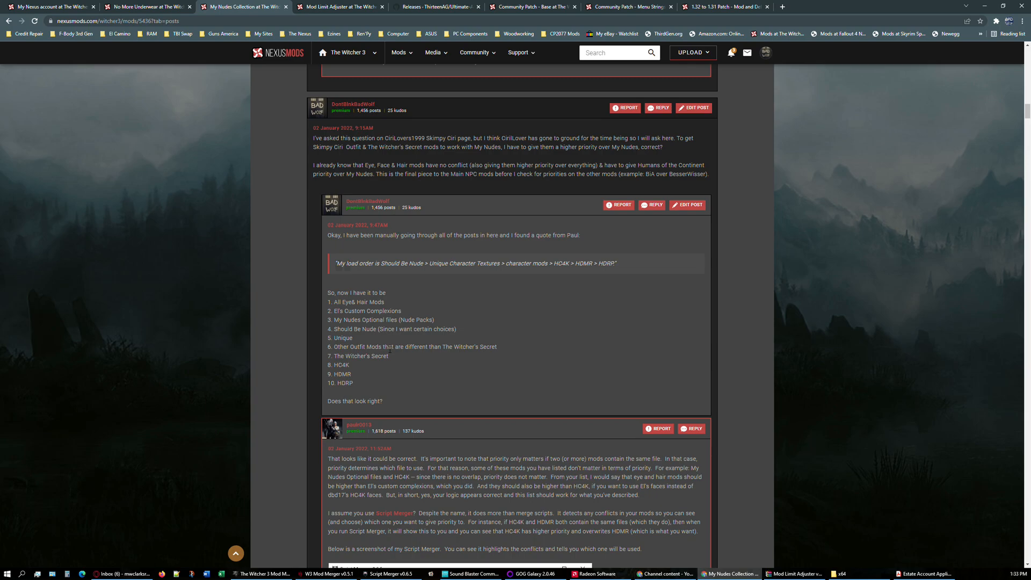
{"action": "mouse_move", "coordinate": [349, 368]}
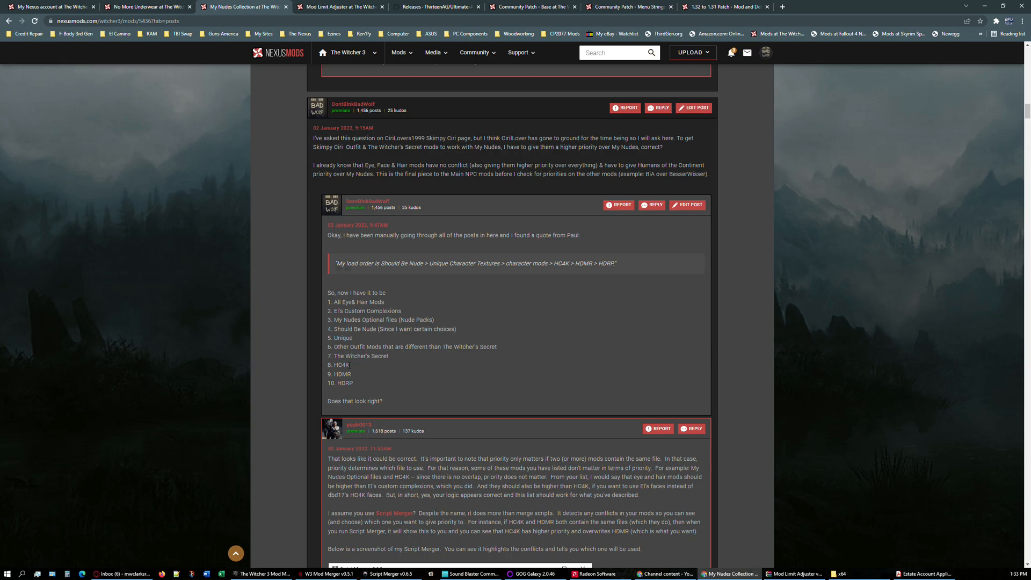
{"action": "mouse_move", "coordinate": [352, 367]}
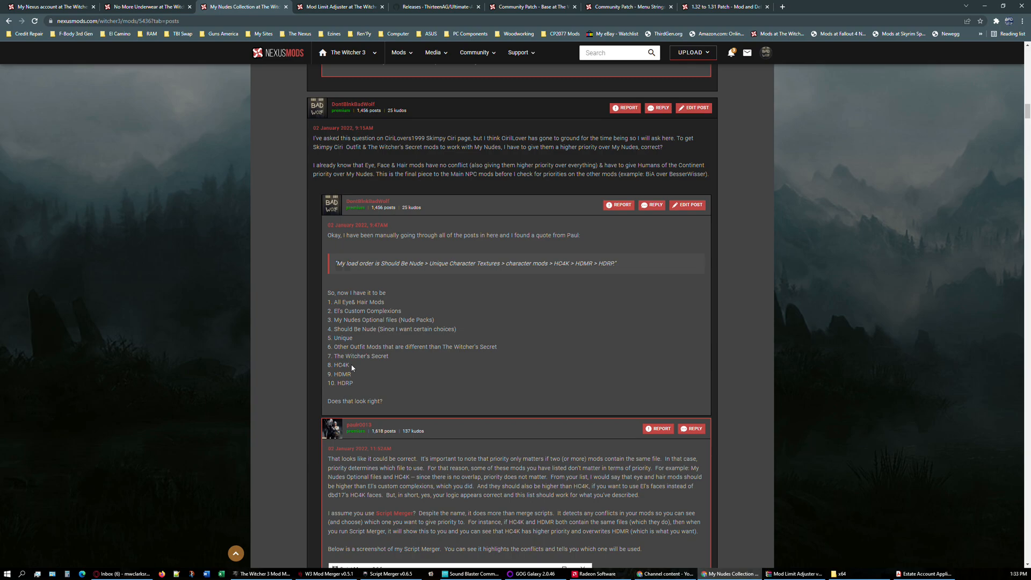
{"action": "mouse_move", "coordinate": [351, 374]}
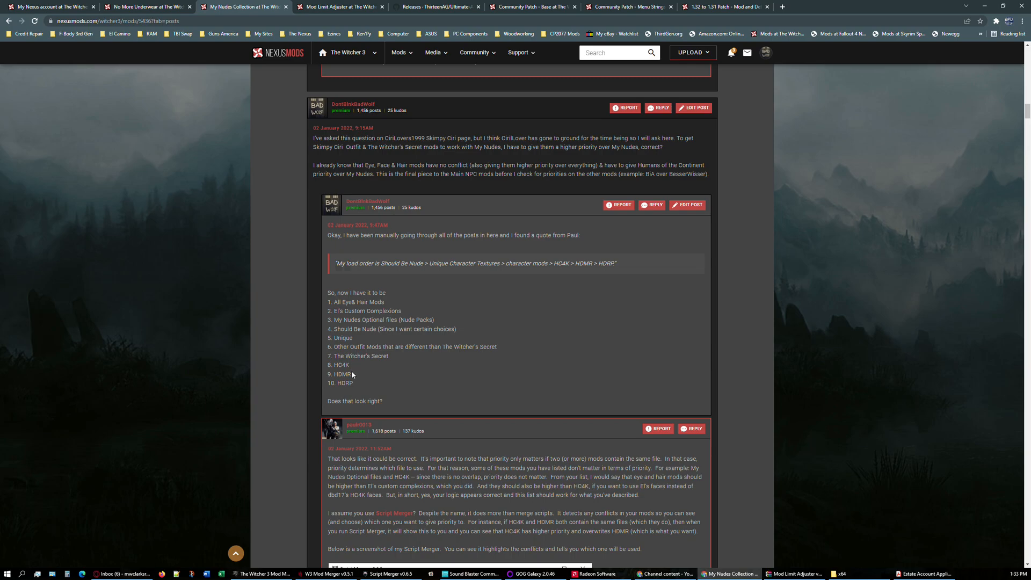
{"action": "mouse_move", "coordinate": [356, 375]}
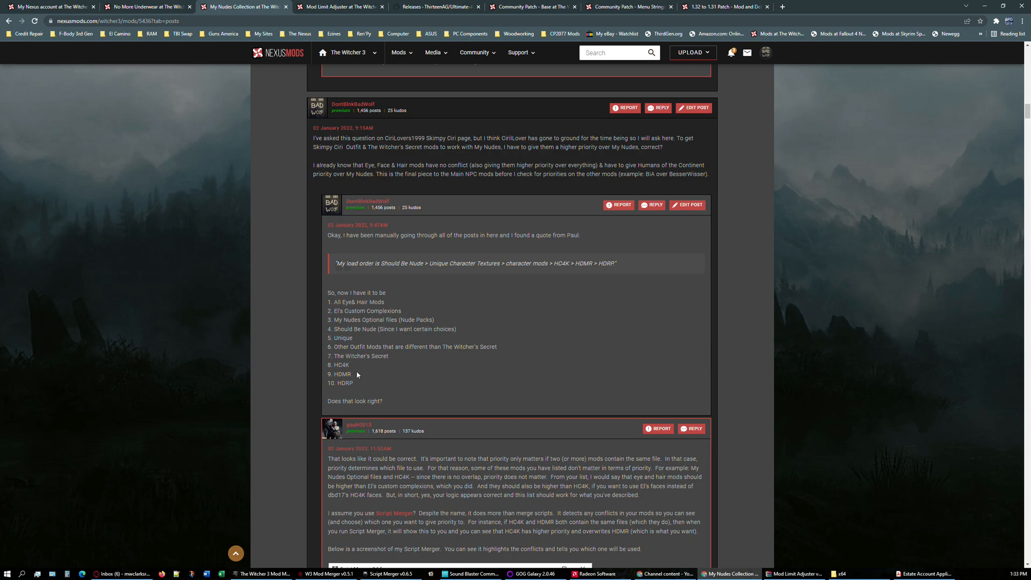
{"action": "mouse_move", "coordinate": [354, 375]}
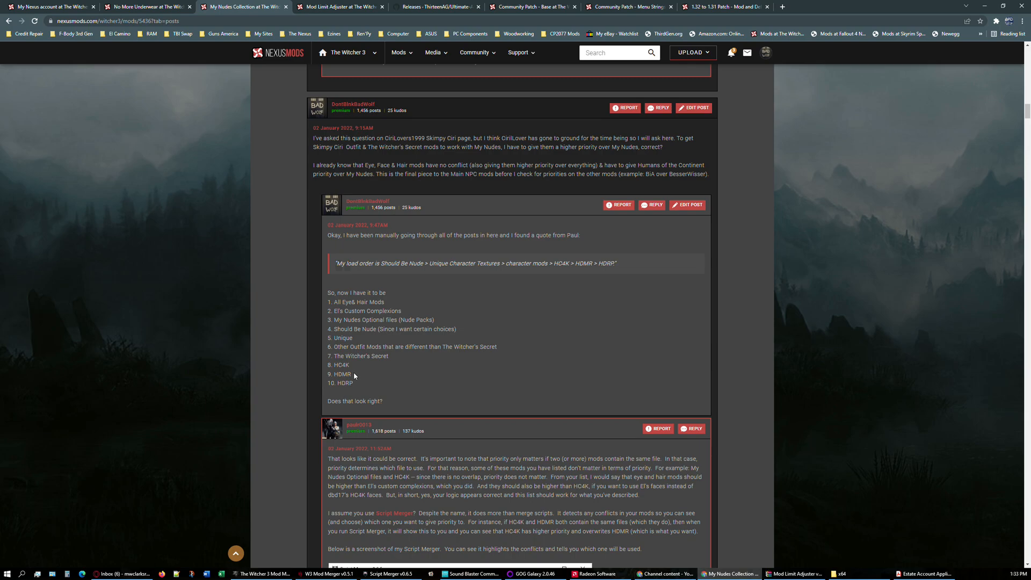
{"action": "mouse_move", "coordinate": [355, 380]}
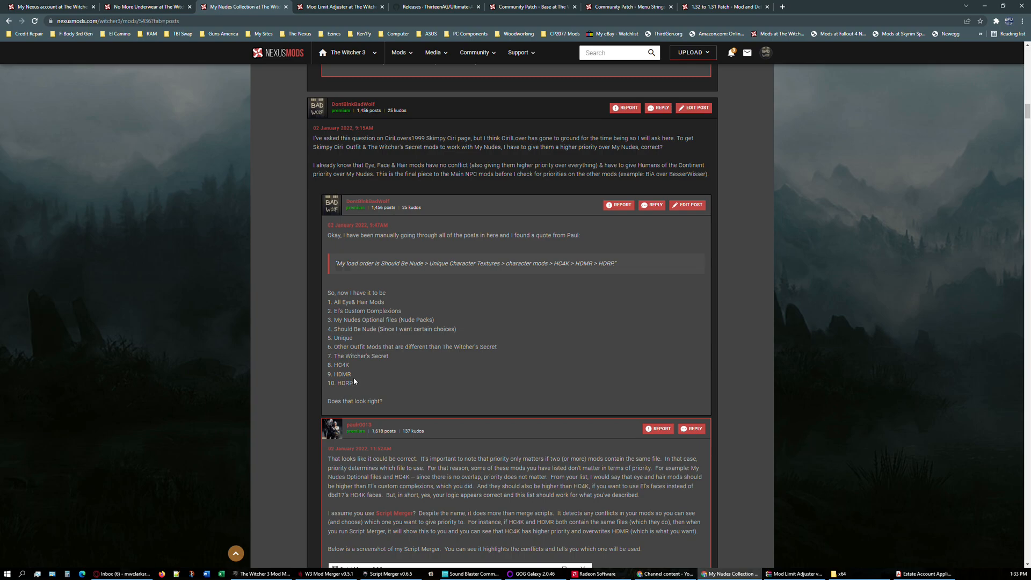
{"action": "mouse_move", "coordinate": [353, 386]}
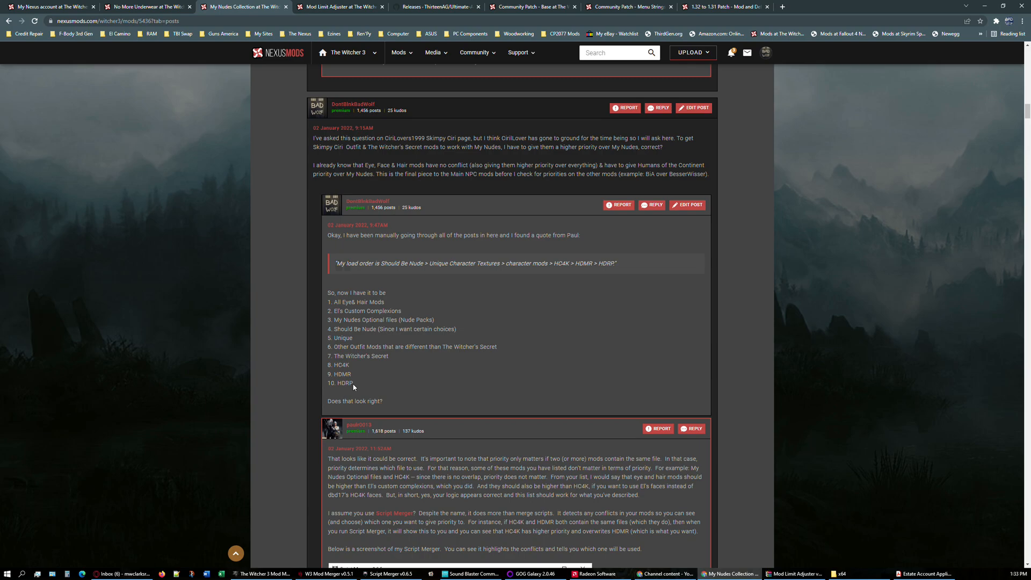
{"action": "mouse_move", "coordinate": [353, 386]}
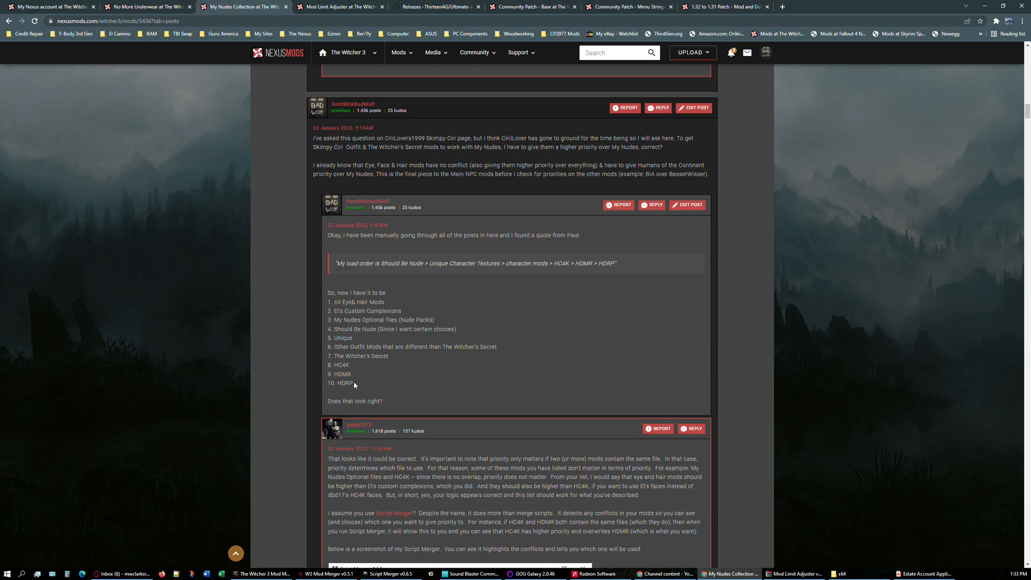
Step: Scroll to the Script Merger reply and highlight 'priority only matters if two (or more) mods contain the same file'
{"action": "scroll", "scroll_direction": "down", "scroll_amount": 3}
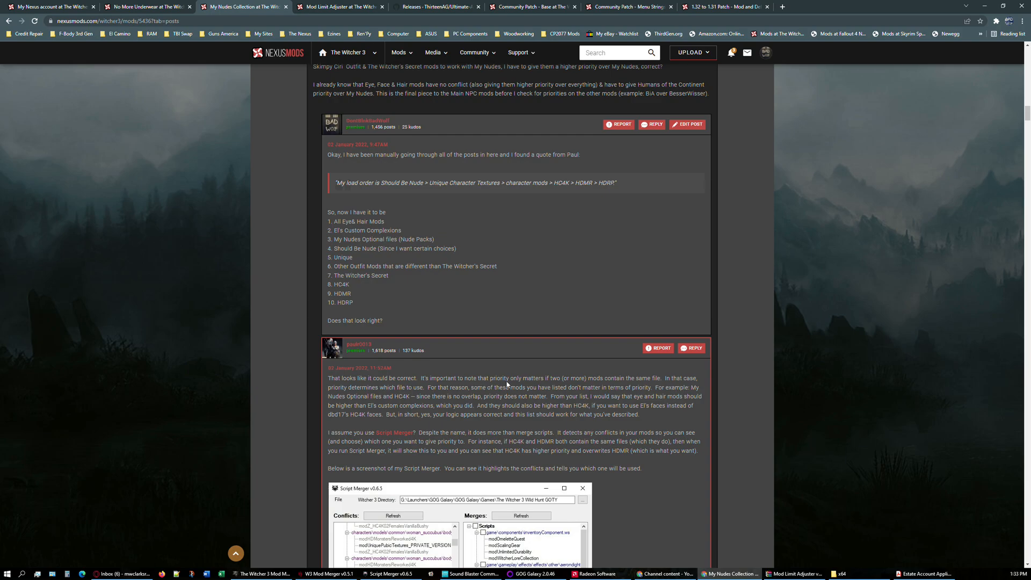
{"action": "left_click_drag", "start_coordinate": [490, 378], "coordinate": [543, 378]}
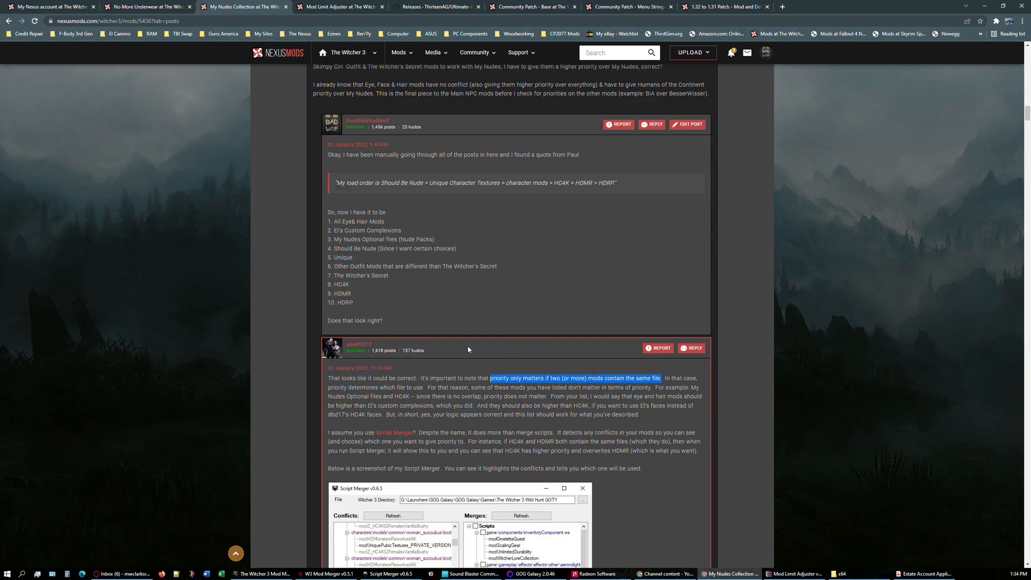
{"action": "mouse_move", "coordinate": [468, 338]}
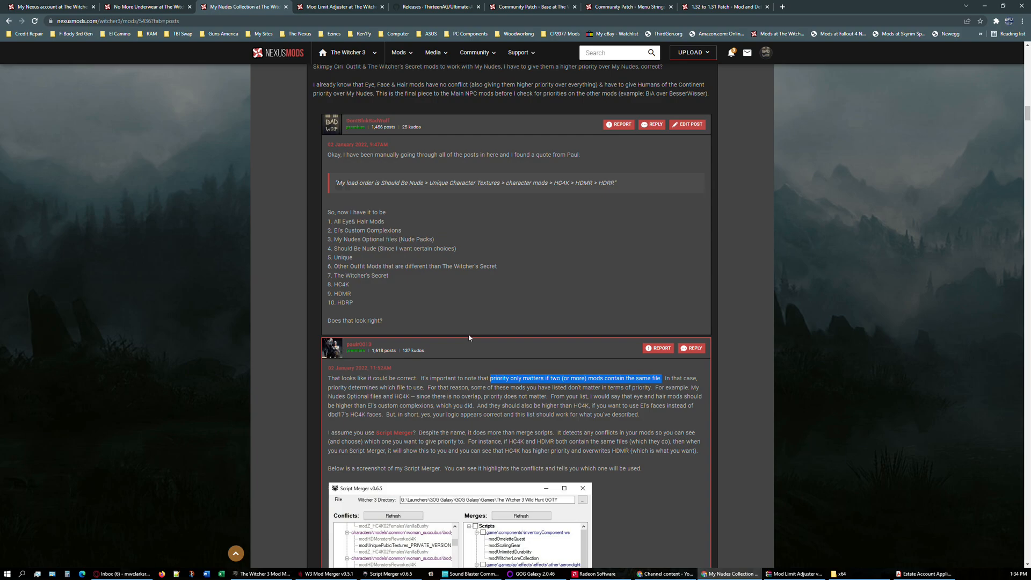
{"action": "mouse_move", "coordinate": [469, 331]}
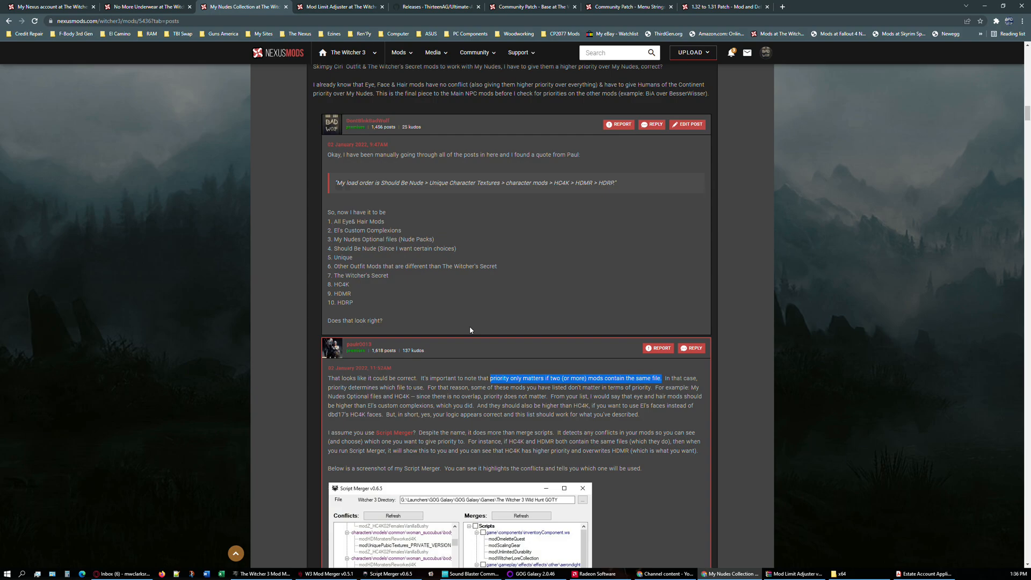
{"action": "mouse_move", "coordinate": [395, 257]}
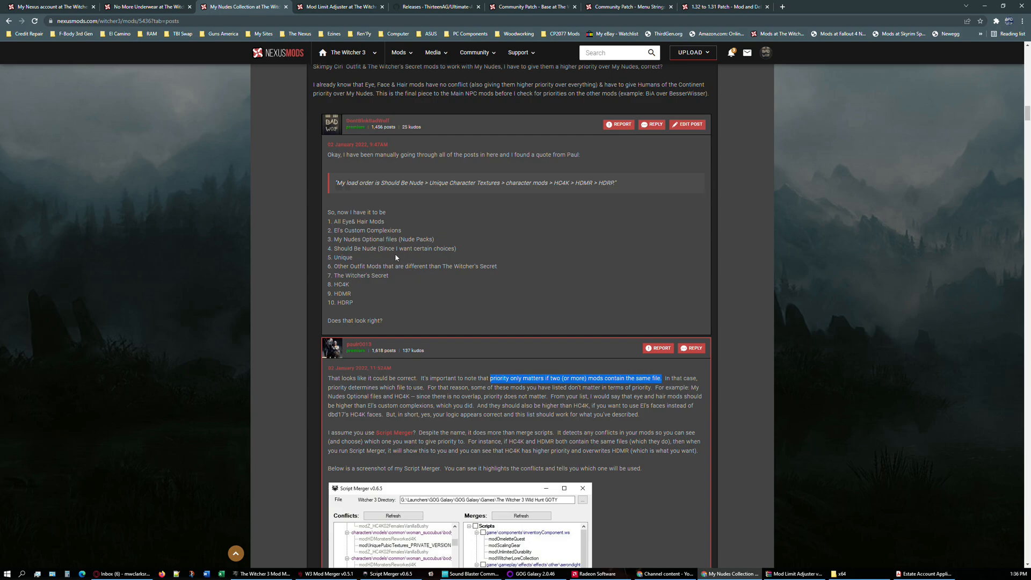
{"action": "mouse_move", "coordinate": [377, 238]}
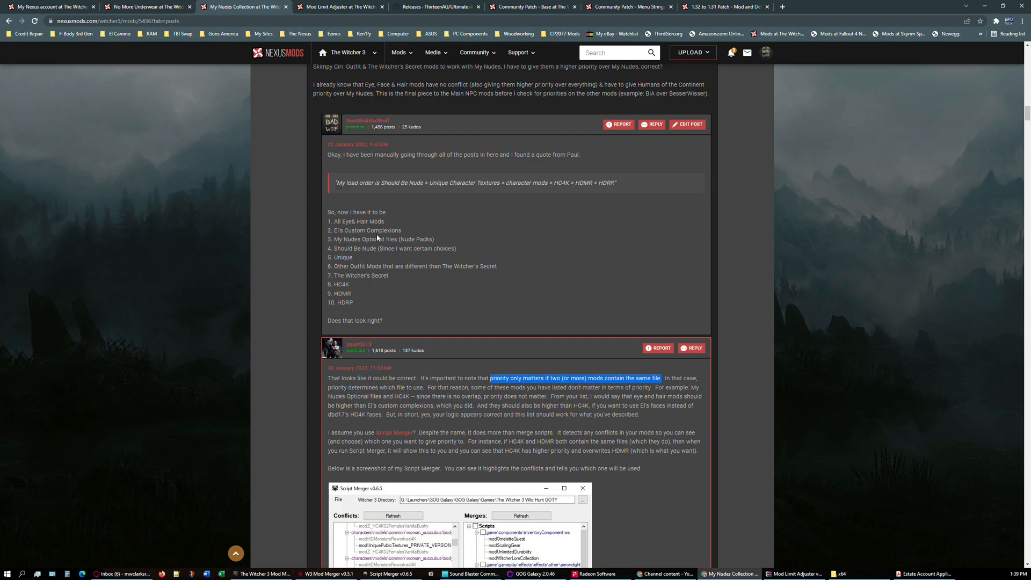
{"action": "mouse_move", "coordinate": [389, 221]}
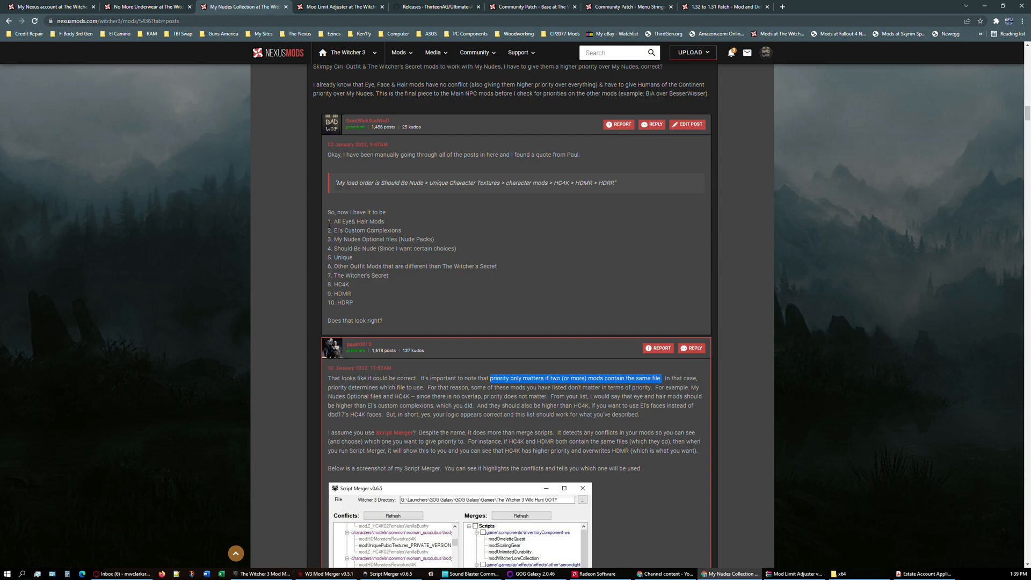
{"action": "mouse_move", "coordinate": [328, 225]}
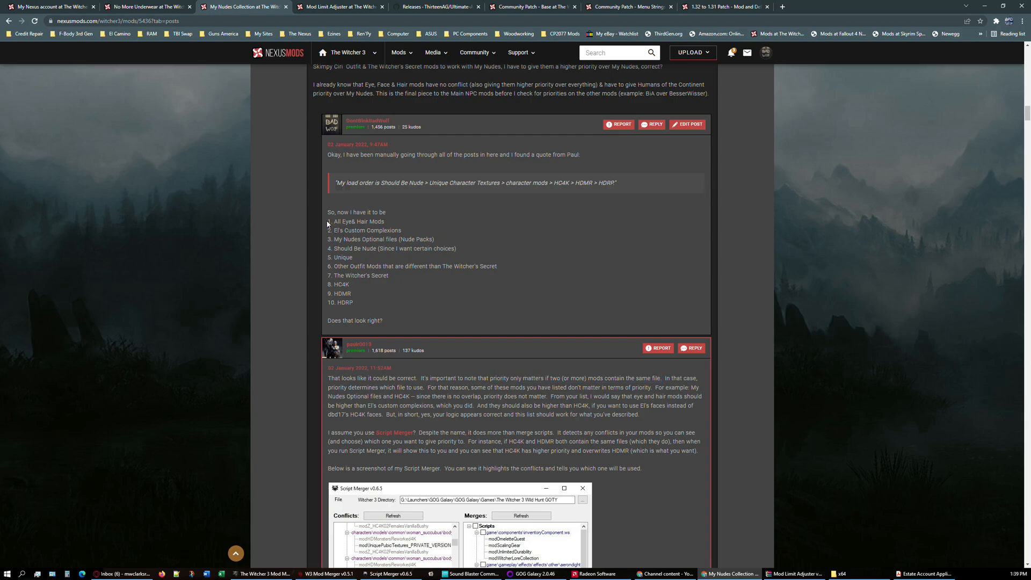
Step: Highlight the post's recommended ten-item mod order and bring The Witcher 3 Mod Manager forward
{"action": "left_click_drag", "start_coordinate": [329, 221], "coordinate": [358, 257]}
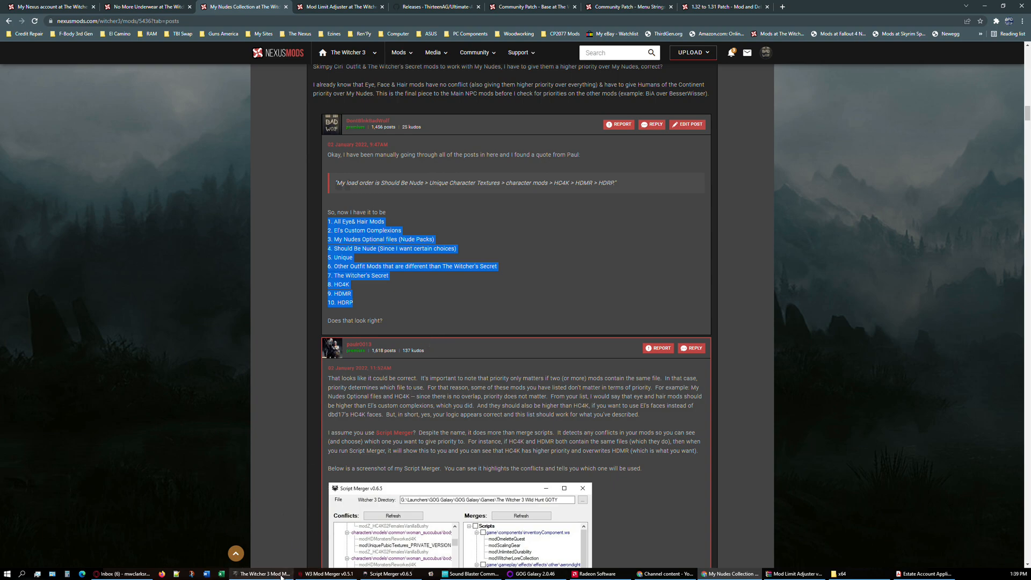
{"action": "left_click", "coordinate": [262, 574]}
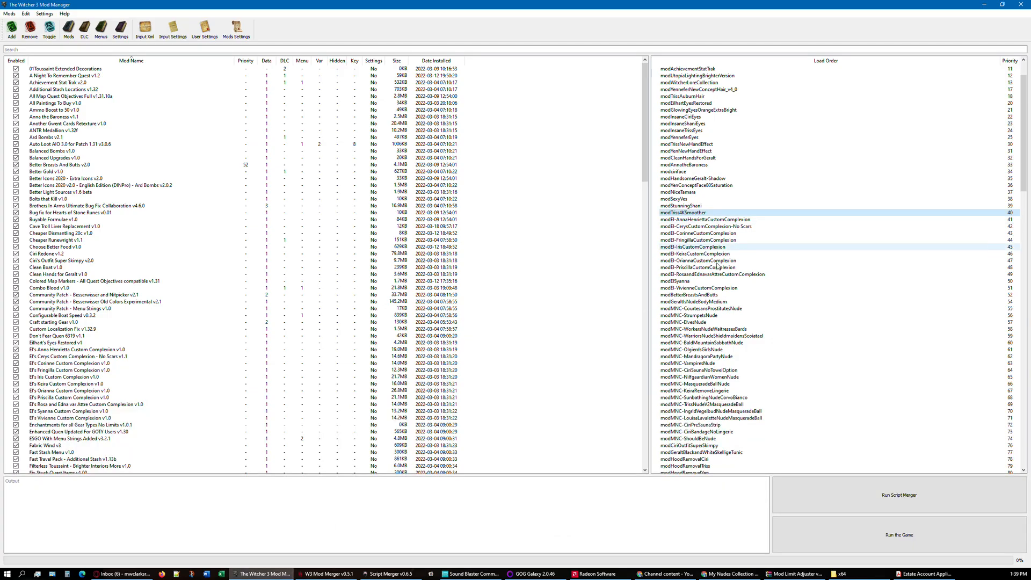
{"action": "left_click", "coordinate": [709, 110]}
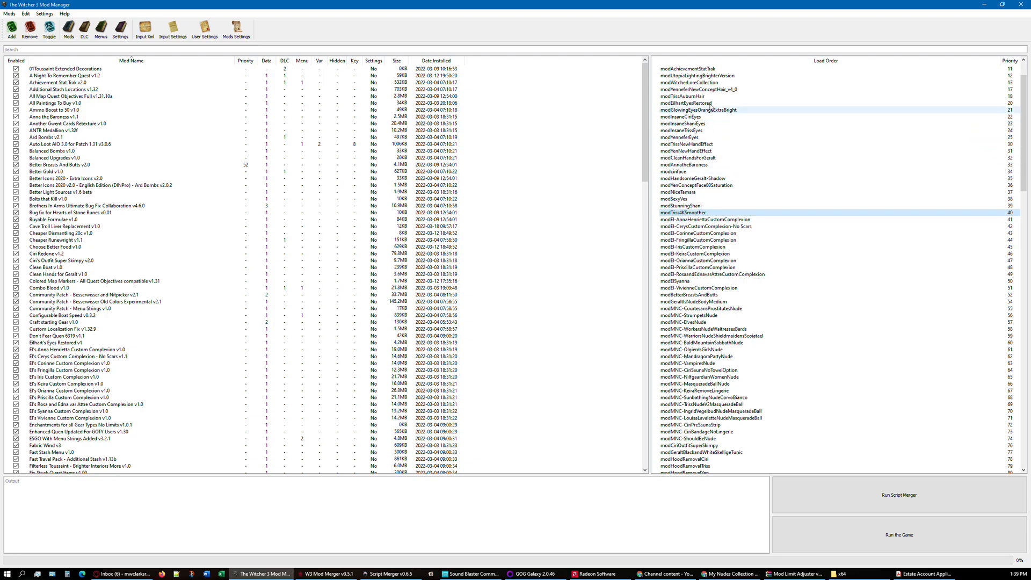
{"action": "left_click", "coordinate": [689, 96]}
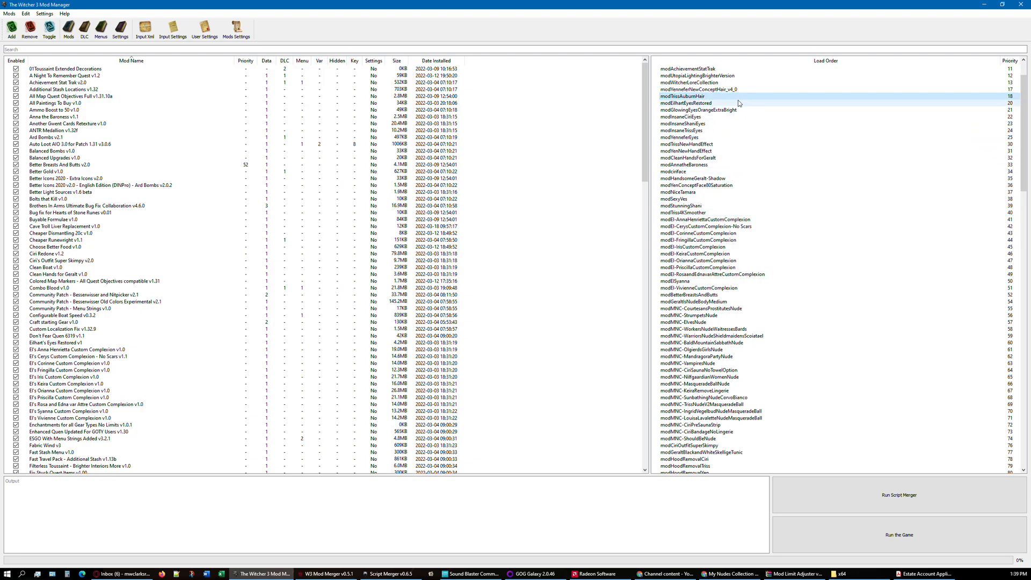
{"action": "mouse_move", "coordinate": [815, 133]}
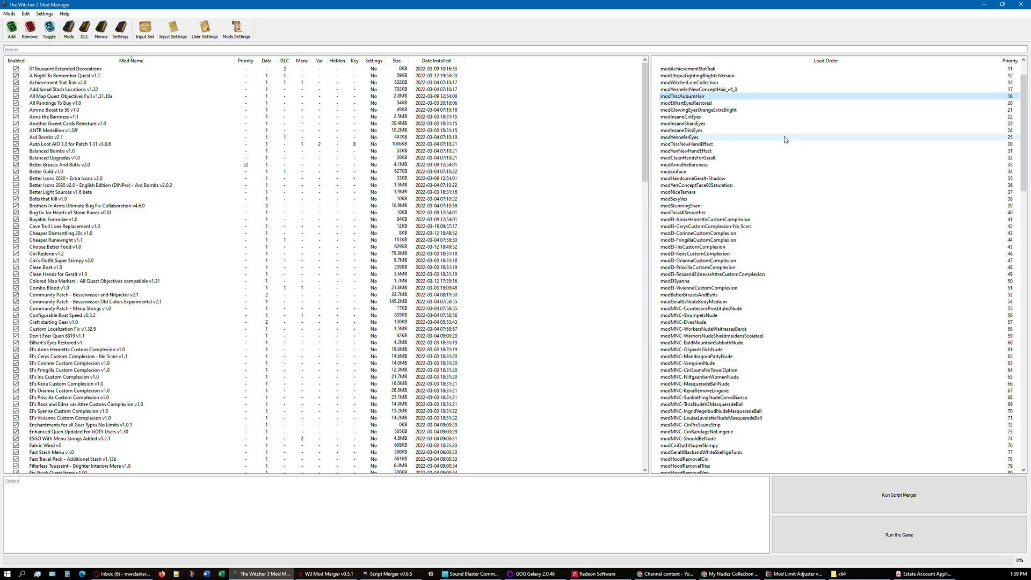
{"action": "mouse_move", "coordinate": [894, 103]}
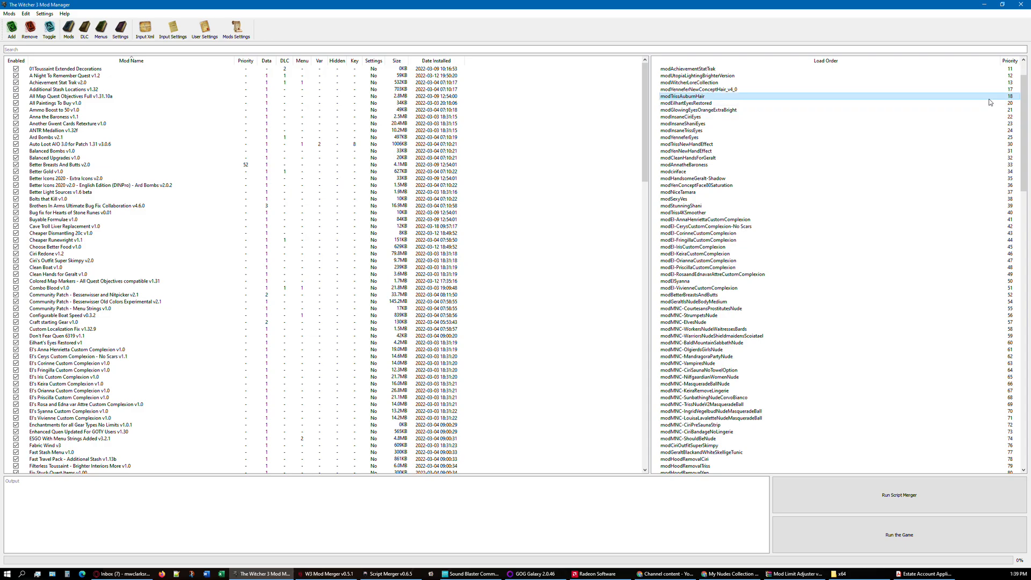
{"action": "mouse_move", "coordinate": [1002, 99]}
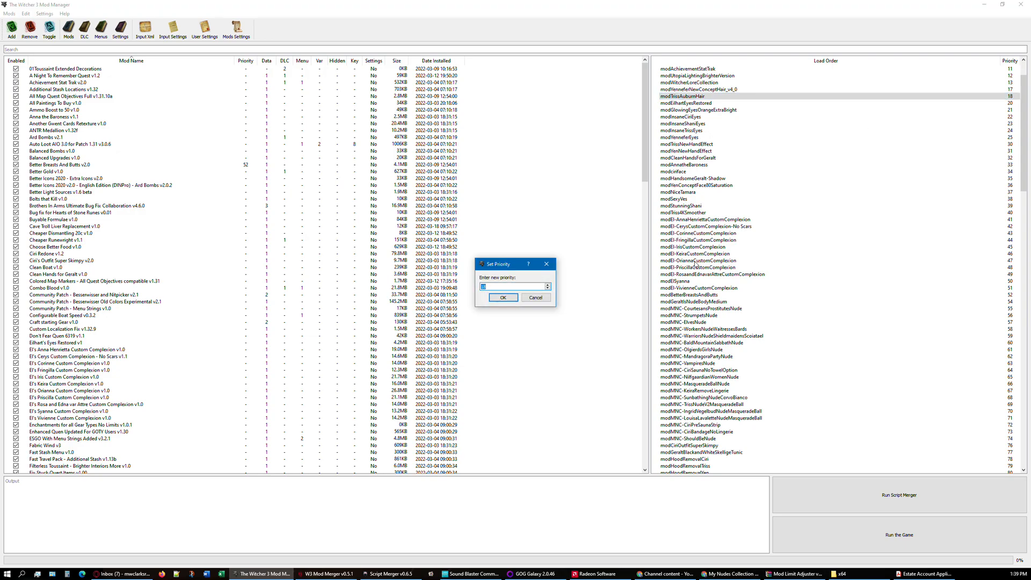
Step: Set modTrissAuburnHair's priority to 18, then 19, then back to 18
{"action": "type", "text": "18"}
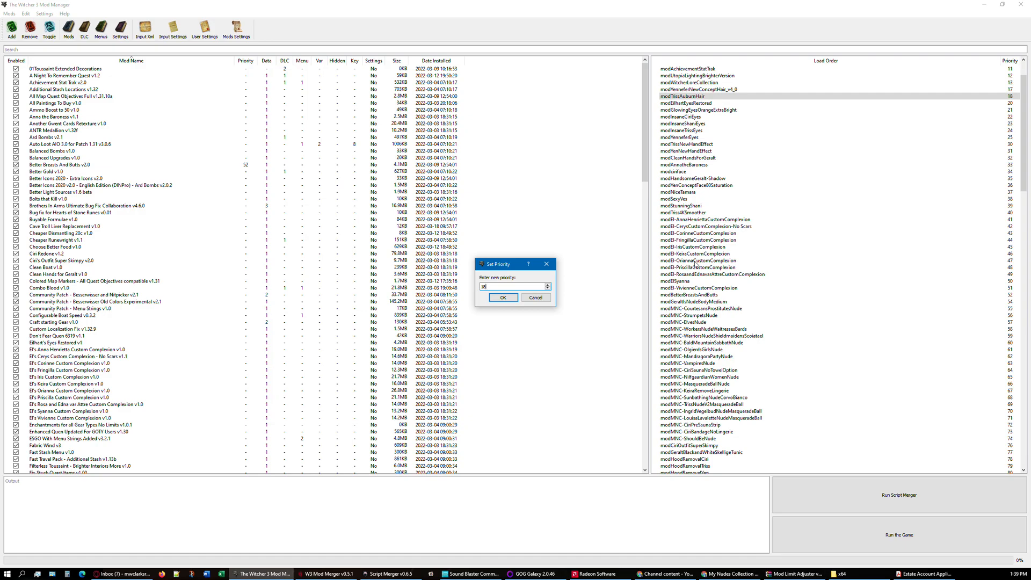
{"action": "left_click", "coordinate": [503, 297]}
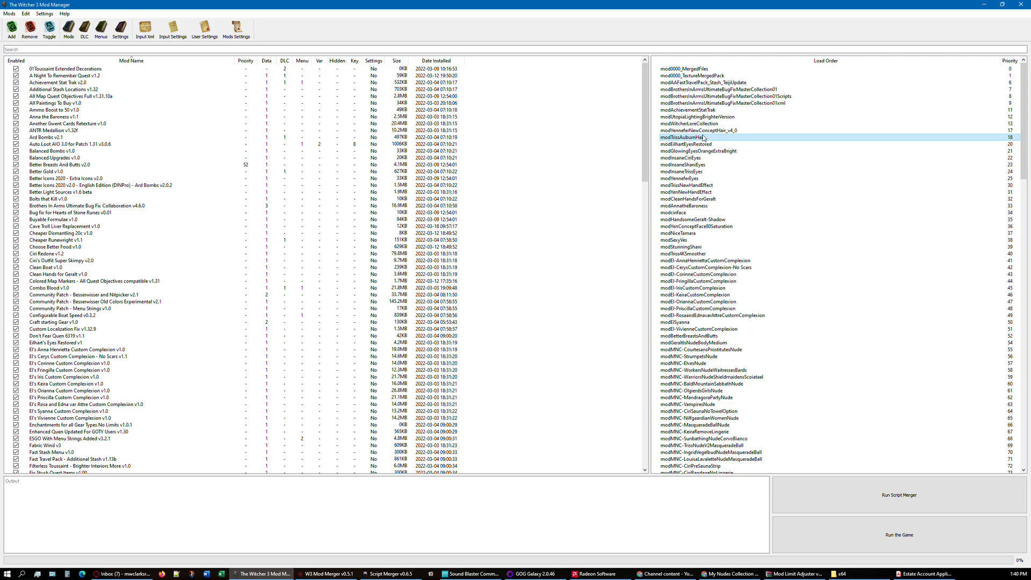
{"action": "double_click", "coordinate": [700, 137]}
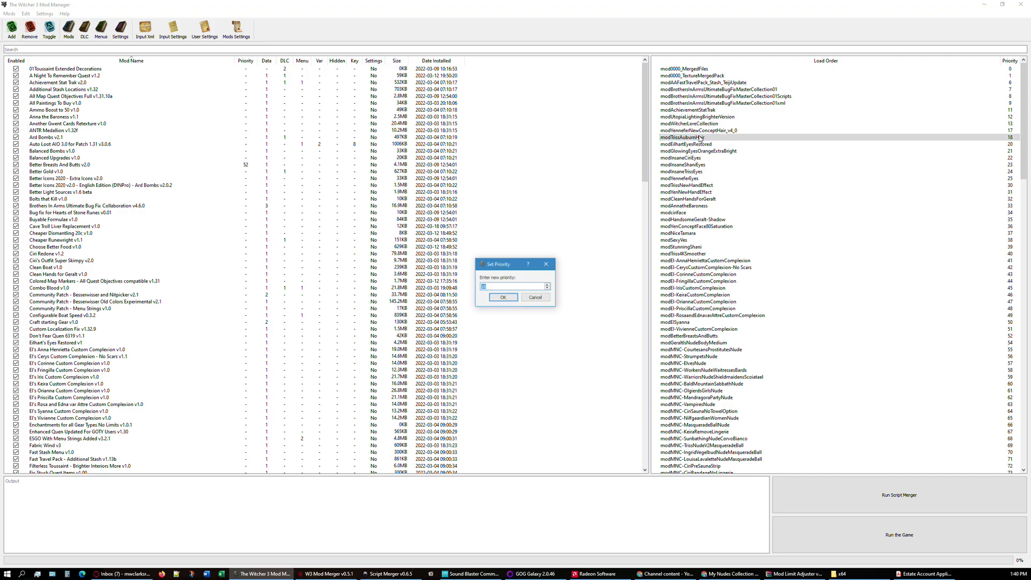
{"action": "type", "text": "19"}
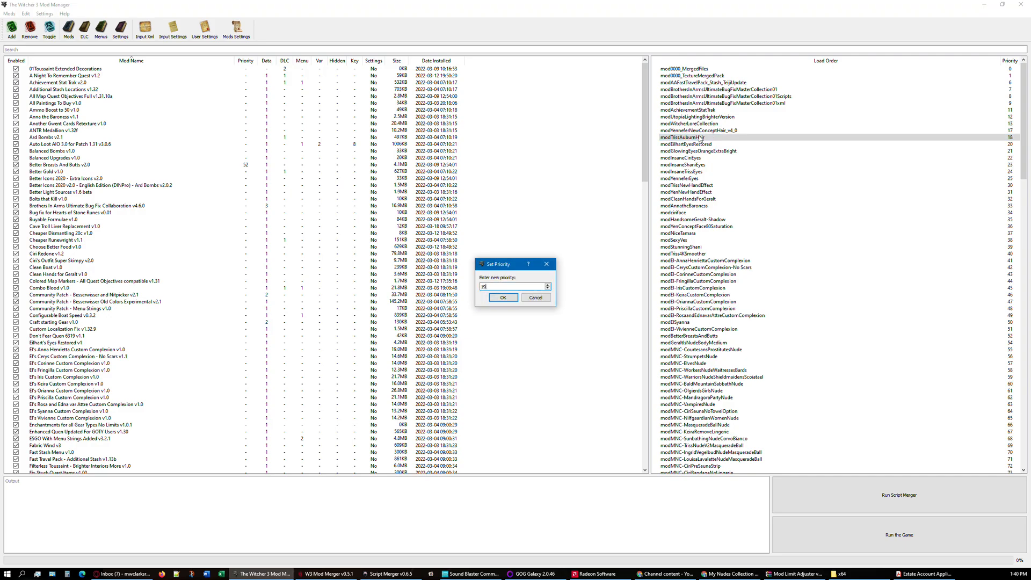
{"action": "left_click", "coordinate": [503, 297]}
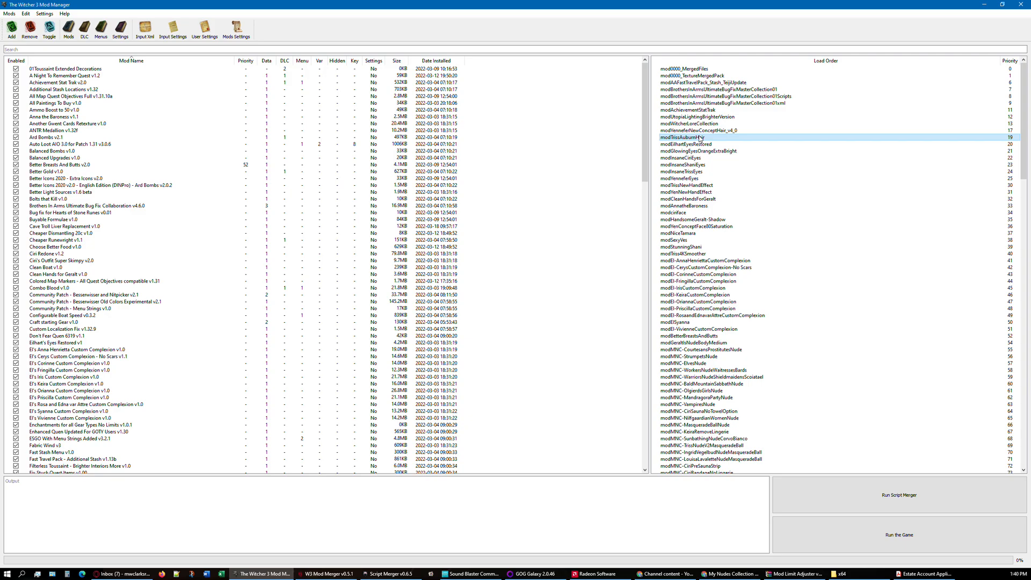
{"action": "double_click", "coordinate": [687, 137]}
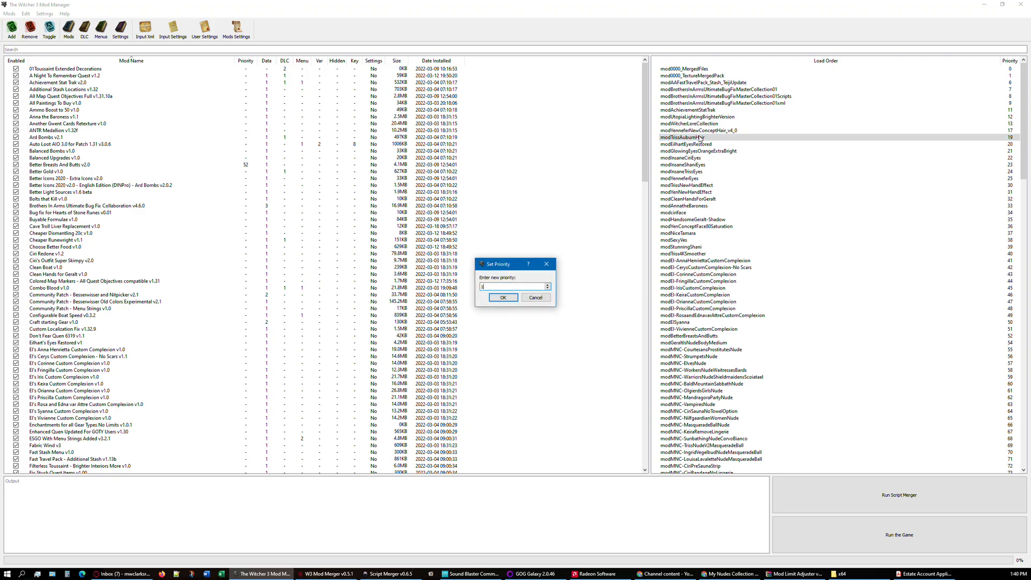
{"action": "left_click", "coordinate": [503, 297]}
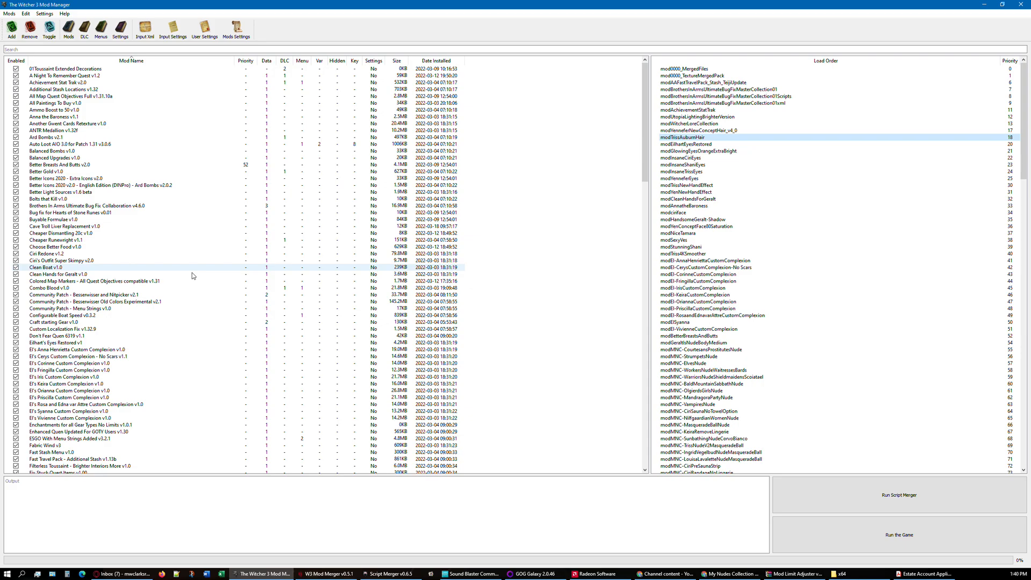
Step: Sort installed mods by Date Installed, then by Mod Name, and select Triss Auburn Hair
{"action": "scroll", "scroll_direction": "down", "scroll_amount": 3}
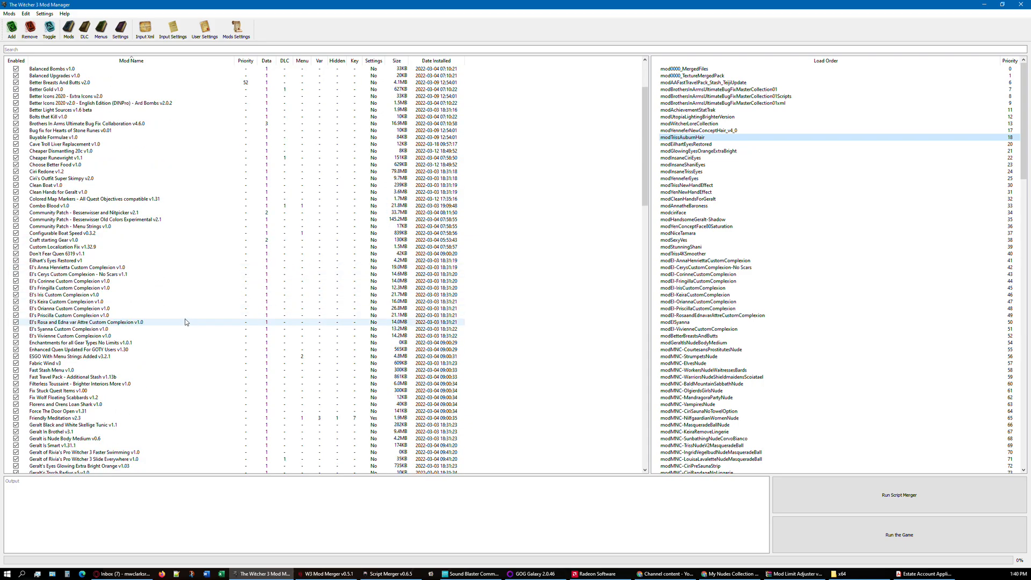
{"action": "scroll", "scroll_direction": "down", "scroll_amount": 3}
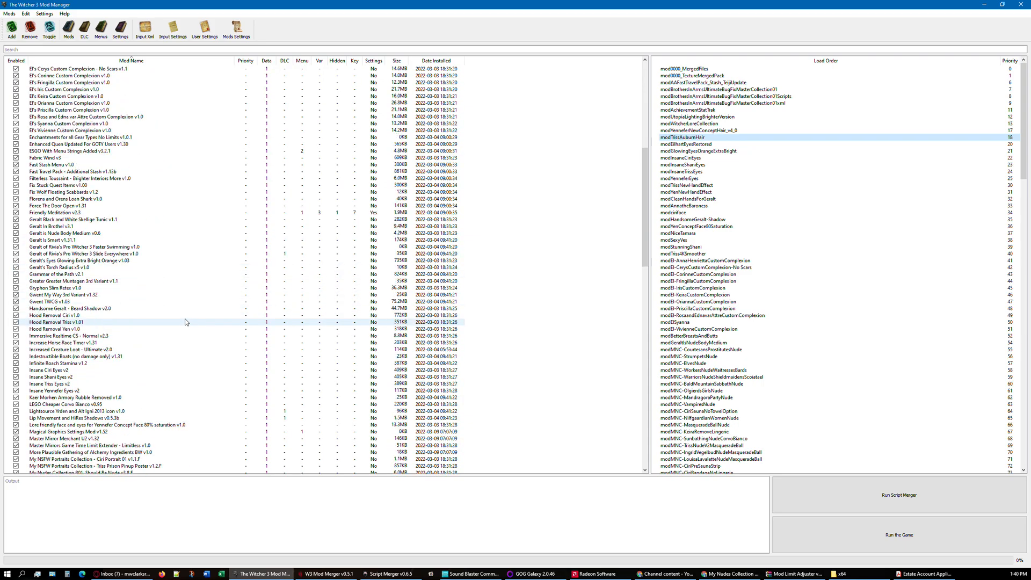
{"action": "scroll", "scroll_direction": "down", "scroll_amount": 3}
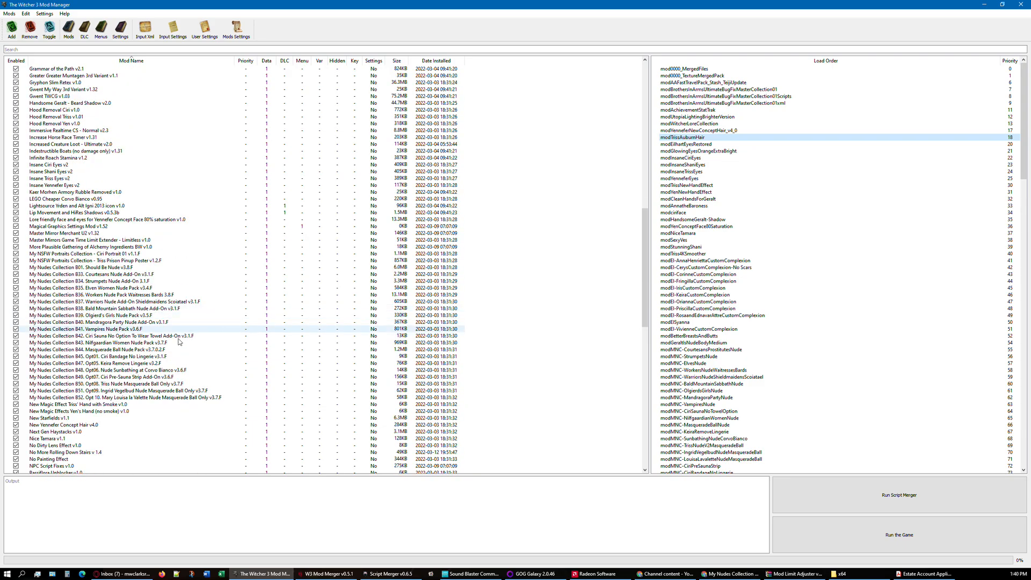
{"action": "left_click", "coordinate": [76, 316]}
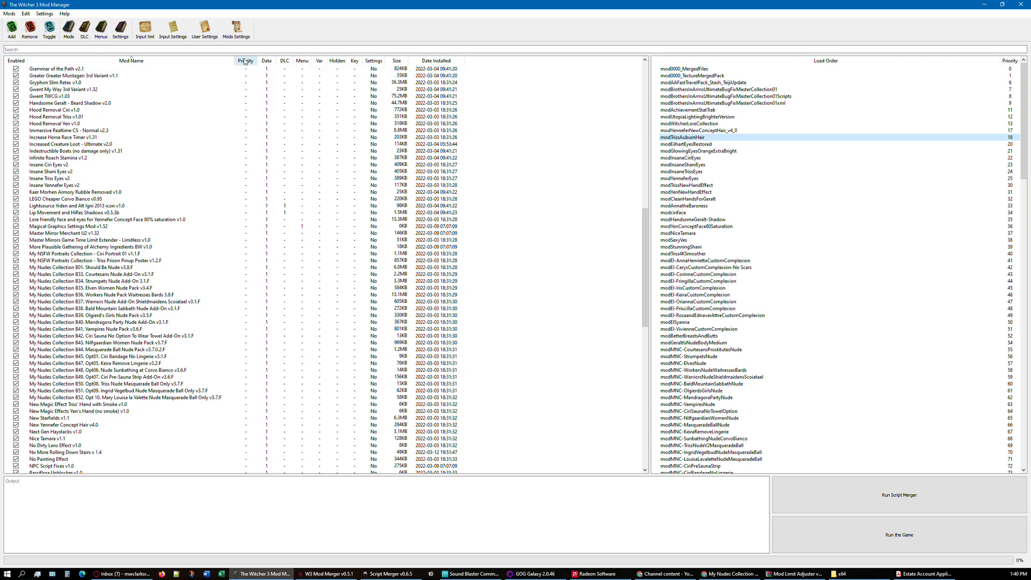
{"action": "scroll", "scroll_direction": "down", "scroll_amount": 3}
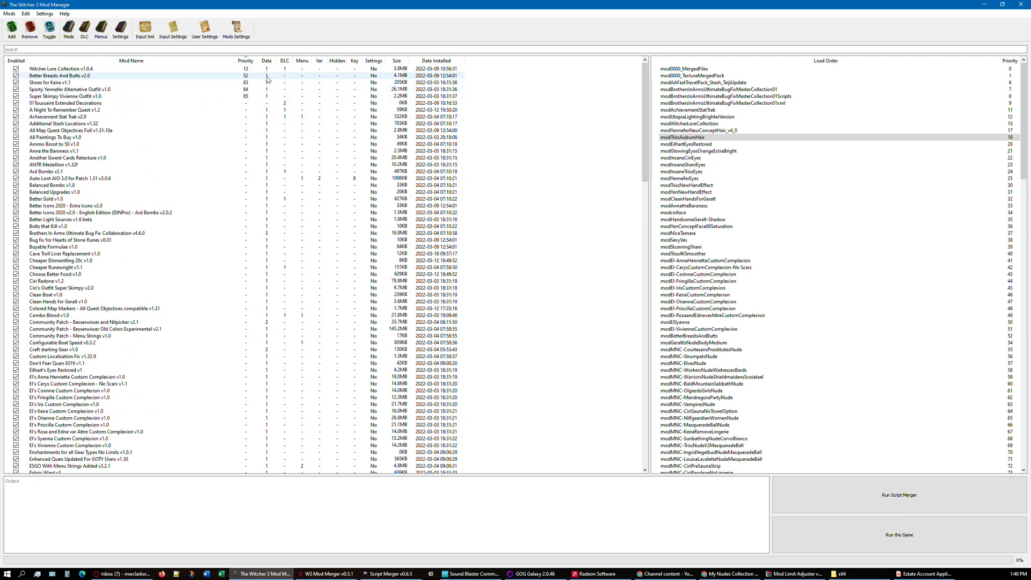
{"action": "left_click", "coordinate": [436, 61]}
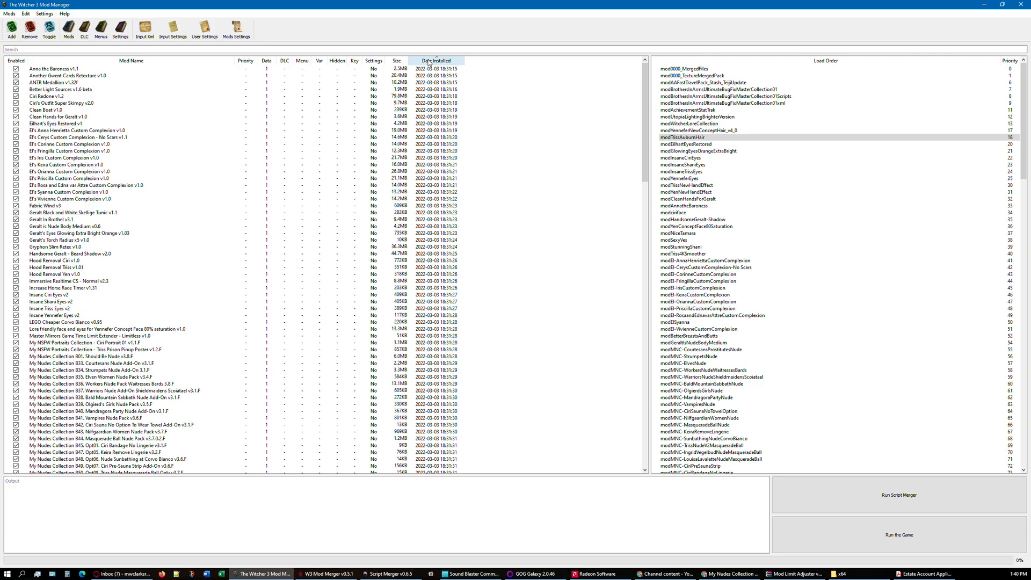
{"action": "left_click", "coordinate": [434, 61]}
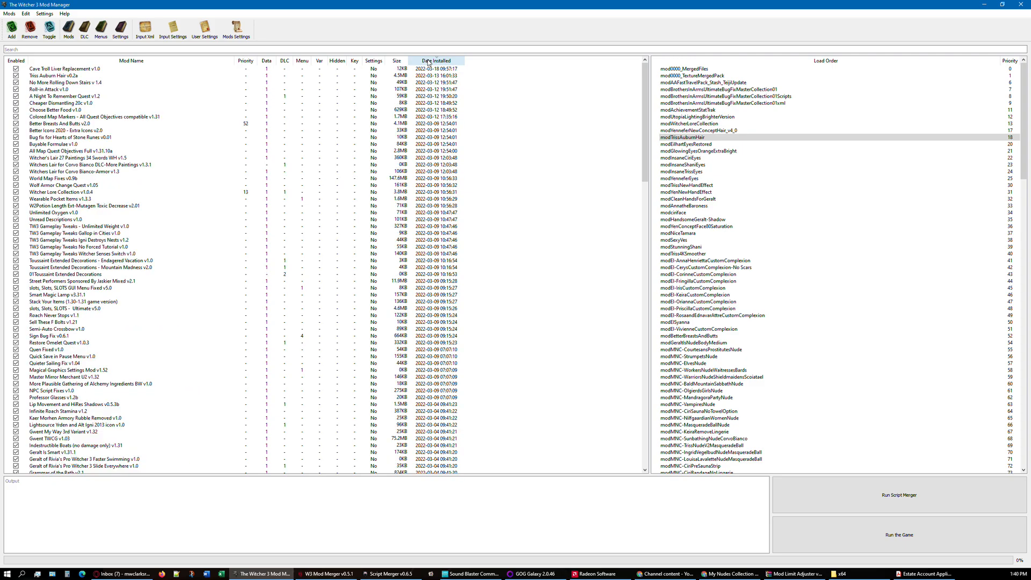
{"action": "left_click", "coordinate": [131, 61]}
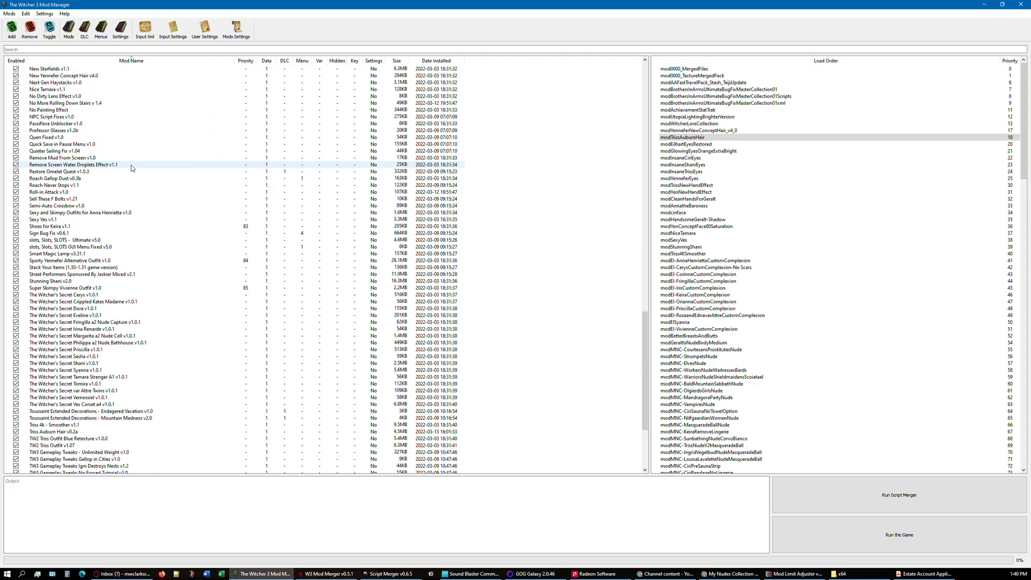
{"action": "scroll", "scroll_direction": "down", "scroll_amount": 3}
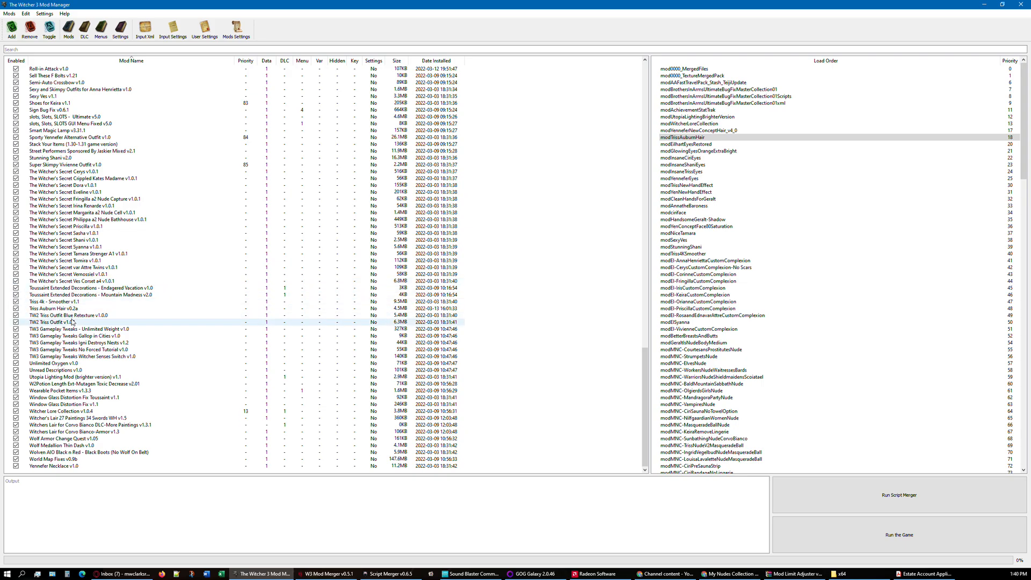
{"action": "left_click", "coordinate": [65, 308]}
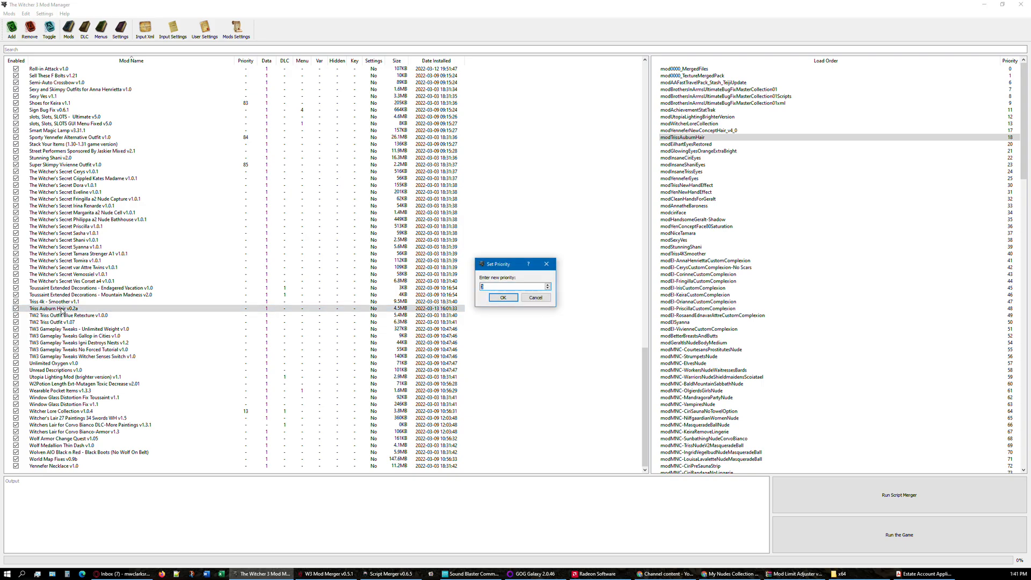
Step: Change Triss Auburn Hair's priority from 18 to 19 in the Set Priority dialog
{"action": "type", "text": "18"}
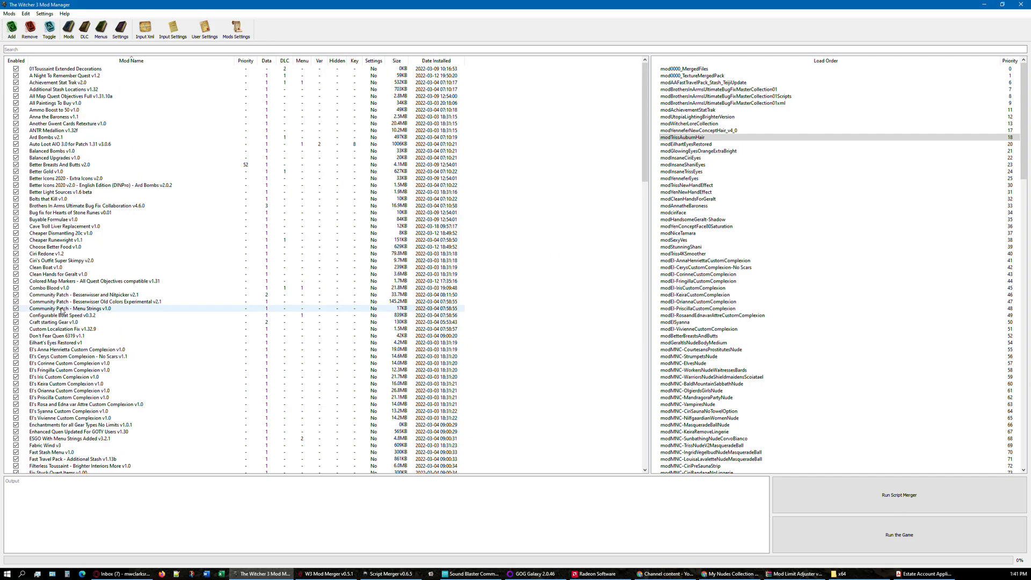
{"action": "scroll", "scroll_direction": "down", "scroll_amount": 3}
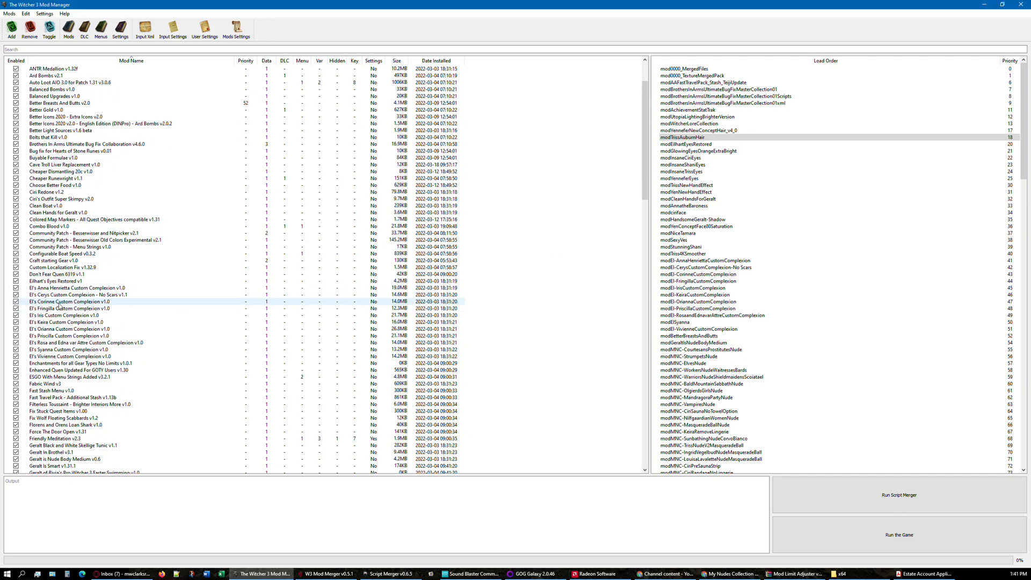
{"action": "scroll", "scroll_direction": "down", "scroll_amount": 3}
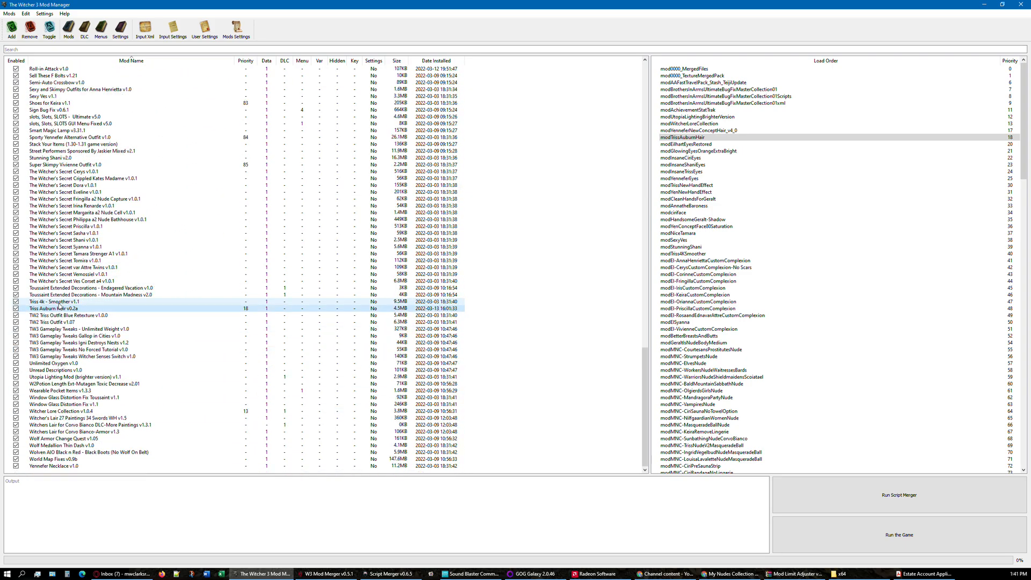
{"action": "left_click", "coordinate": [56, 308]}
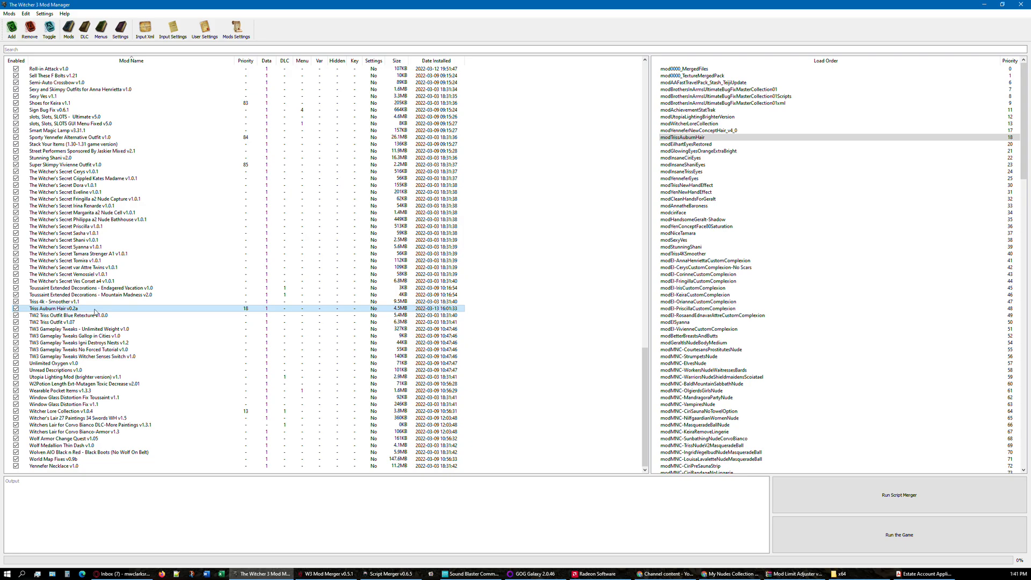
{"action": "double_click", "coordinate": [245, 308]}
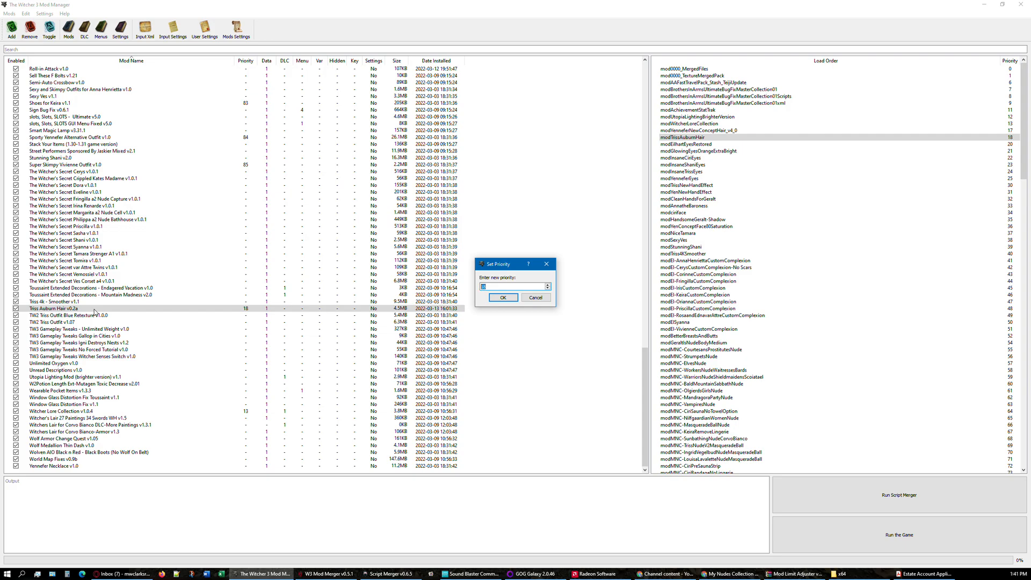
{"action": "type", "text": "19"}
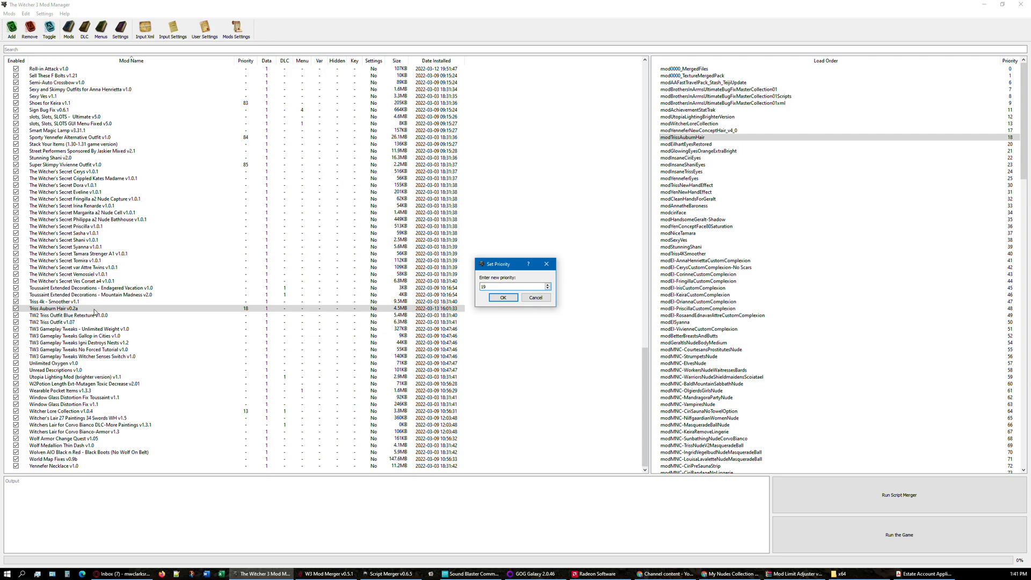
{"action": "left_click", "coordinate": [504, 297]}
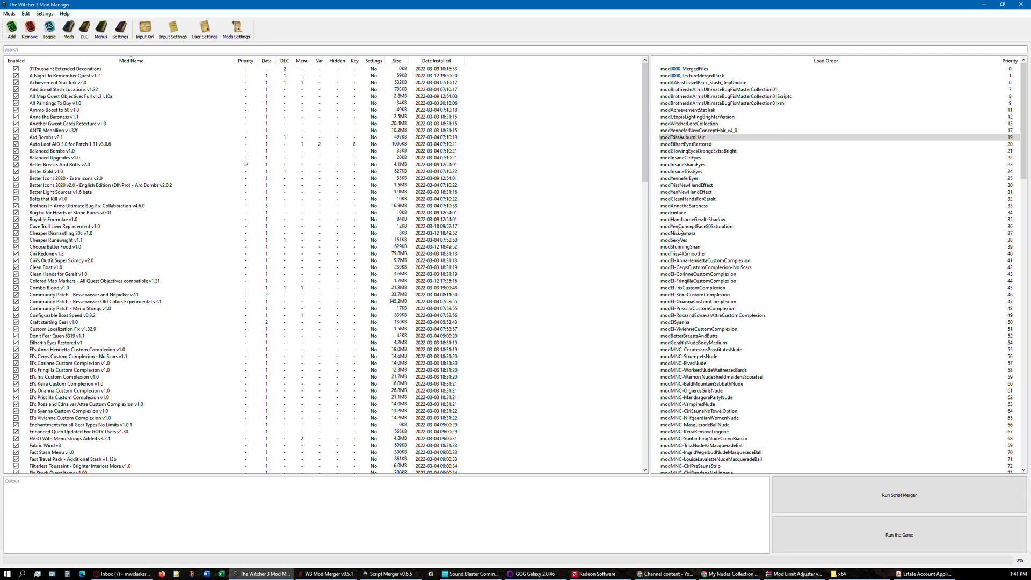
{"action": "scroll", "scroll_direction": "down", "scroll_amount": 3}
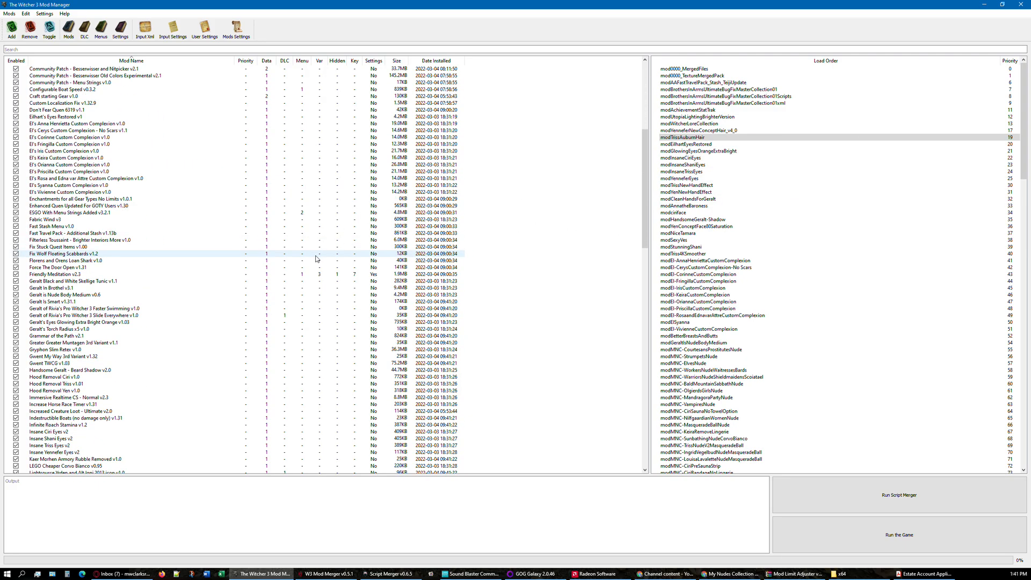
{"action": "scroll", "scroll_direction": "down", "scroll_amount": 3}
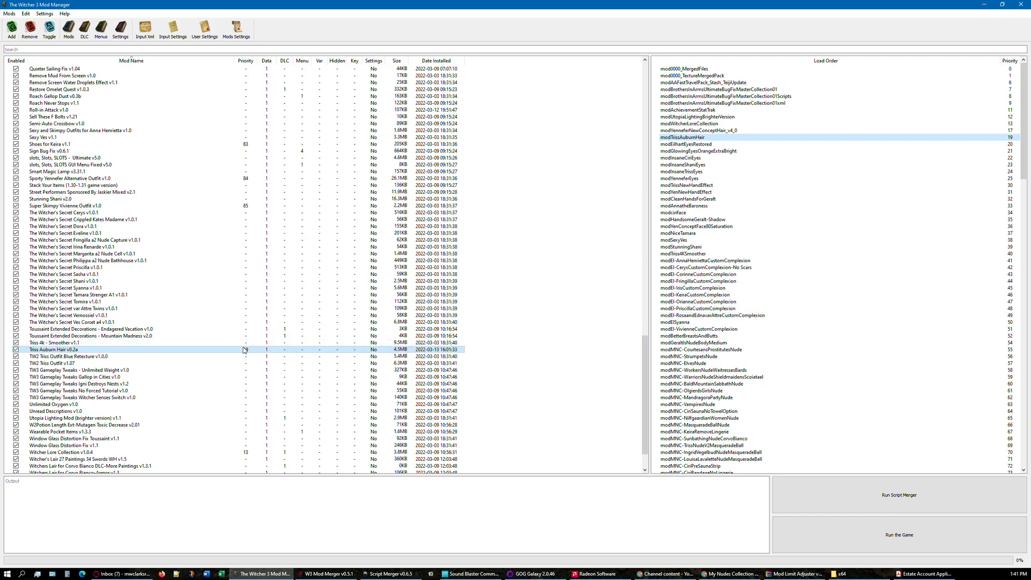
Step: Reopen Triss Auburn Hair's priority setting to restore priority 18
{"action": "double_click", "coordinate": [245, 349]}
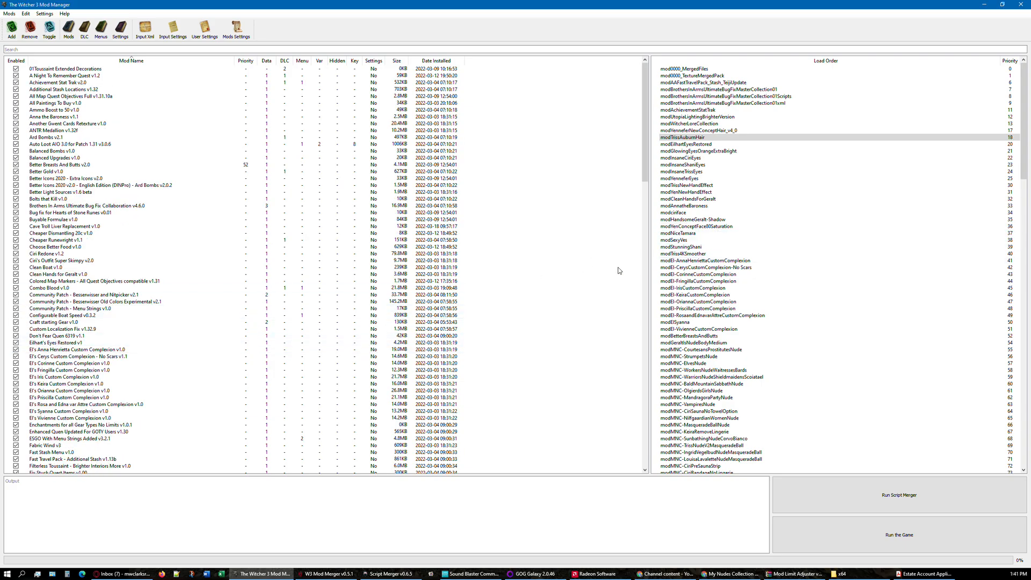
{"action": "mouse_move", "coordinate": [567, 281]}
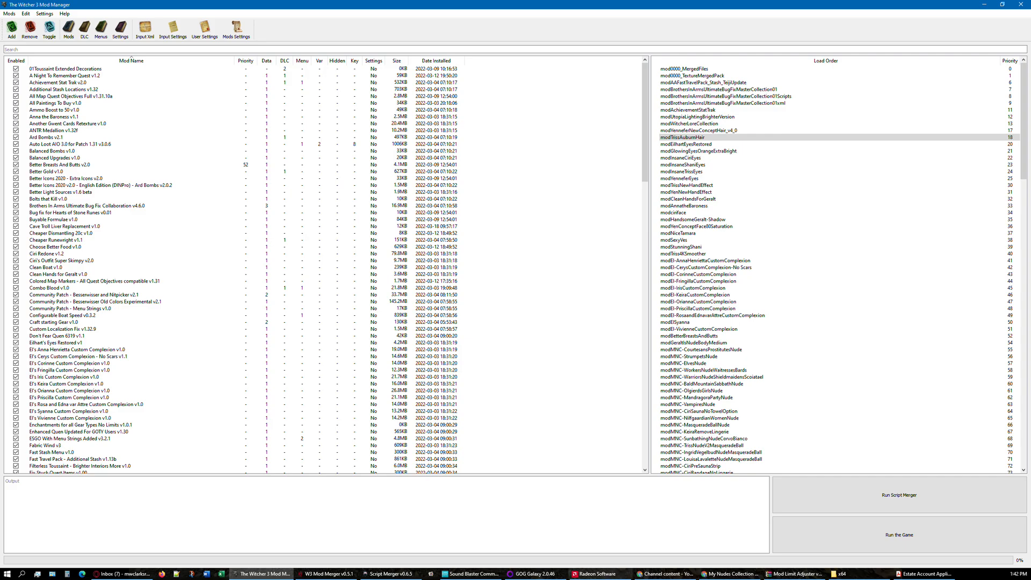
{"action": "mouse_move", "coordinate": [724, 574]}
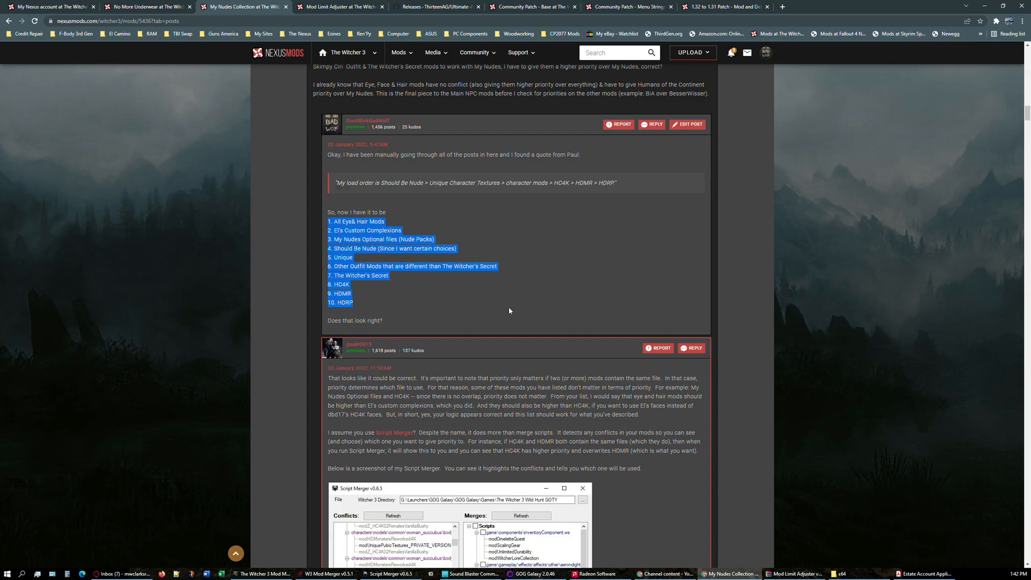
Step: Scroll the My Nudes Collection description to its install options and supplemental mods section
{"action": "scroll", "scroll_direction": "up", "scroll_amount": 3}
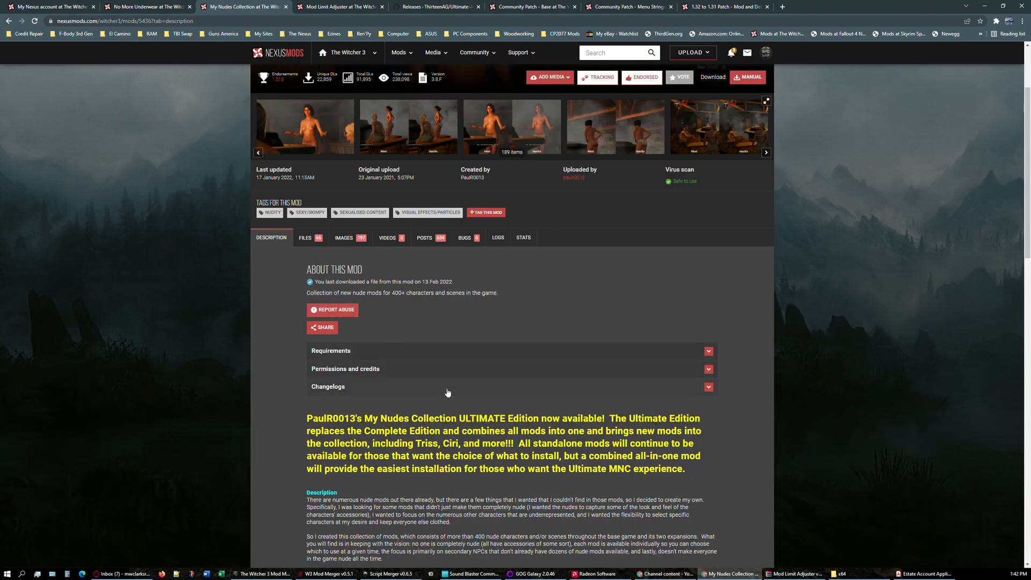
{"action": "scroll", "scroll_direction": "down", "scroll_amount": 3}
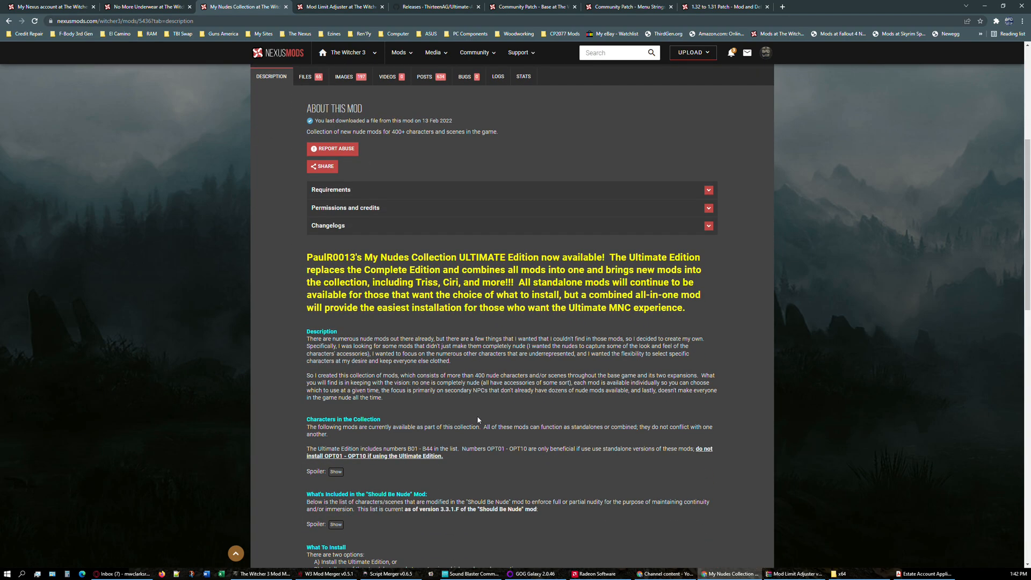
{"action": "scroll", "scroll_direction": "down", "scroll_amount": 3}
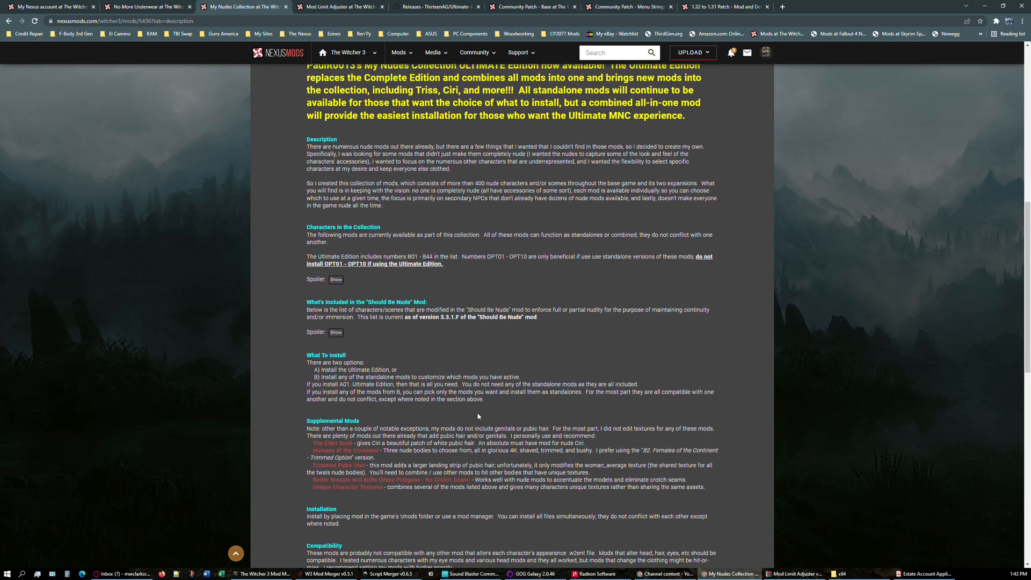
{"action": "scroll", "scroll_direction": "down", "scroll_amount": 3}
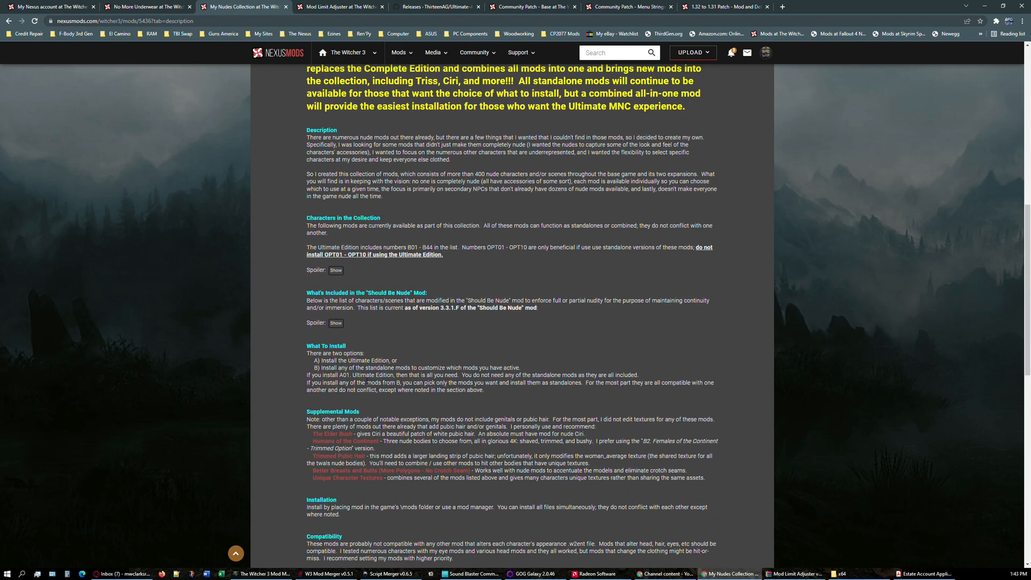